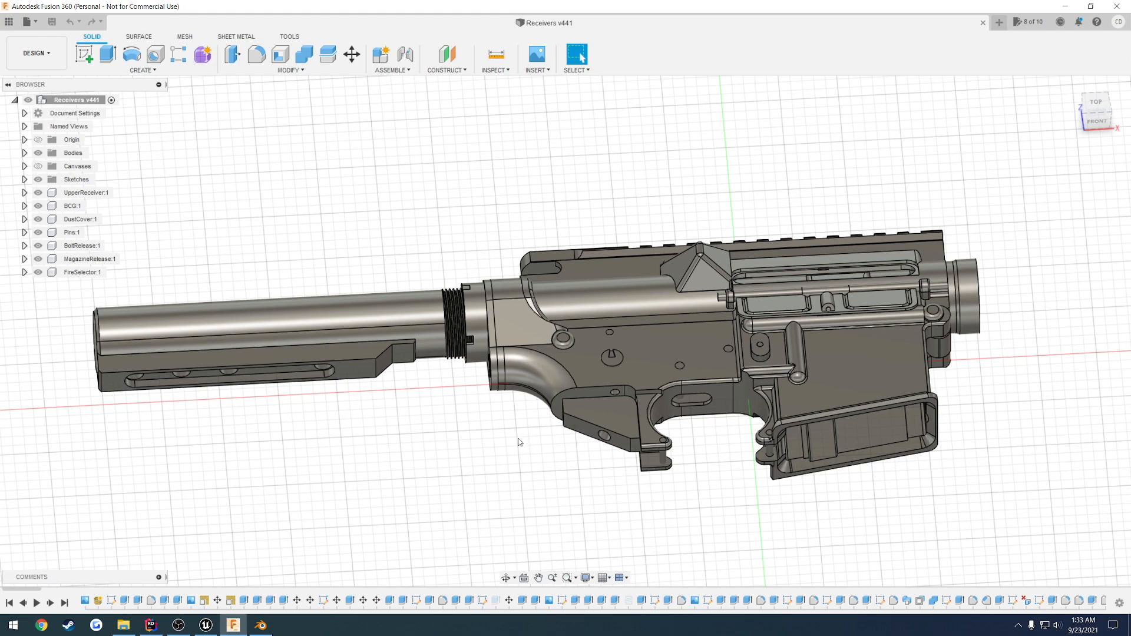
pyautogui.moveTo(516, 441)
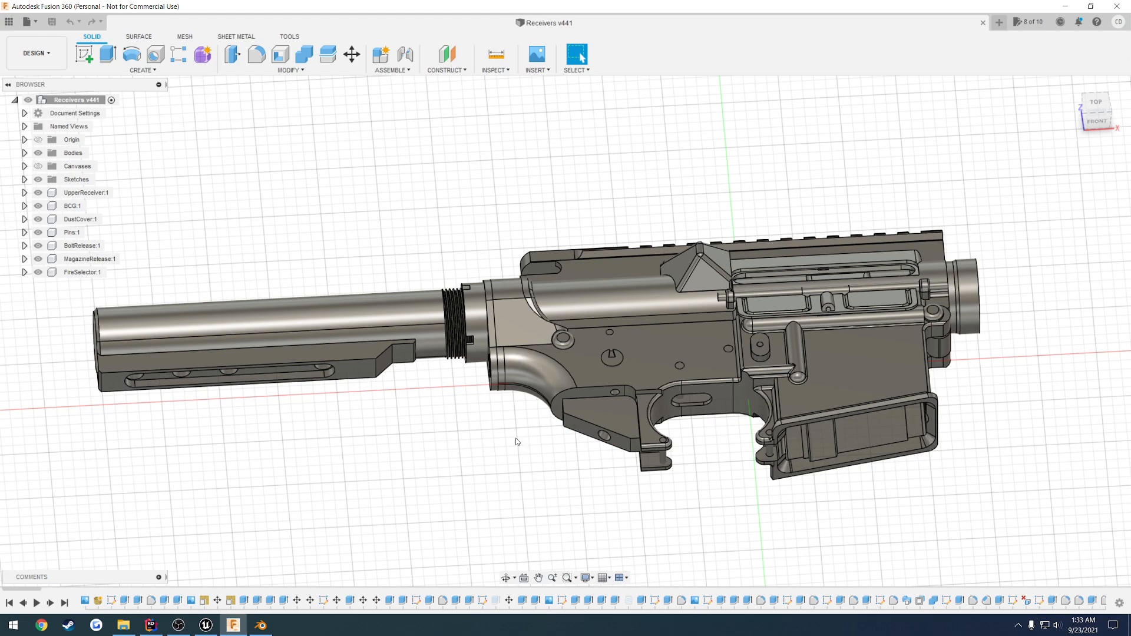
pyautogui.moveTo(514, 452)
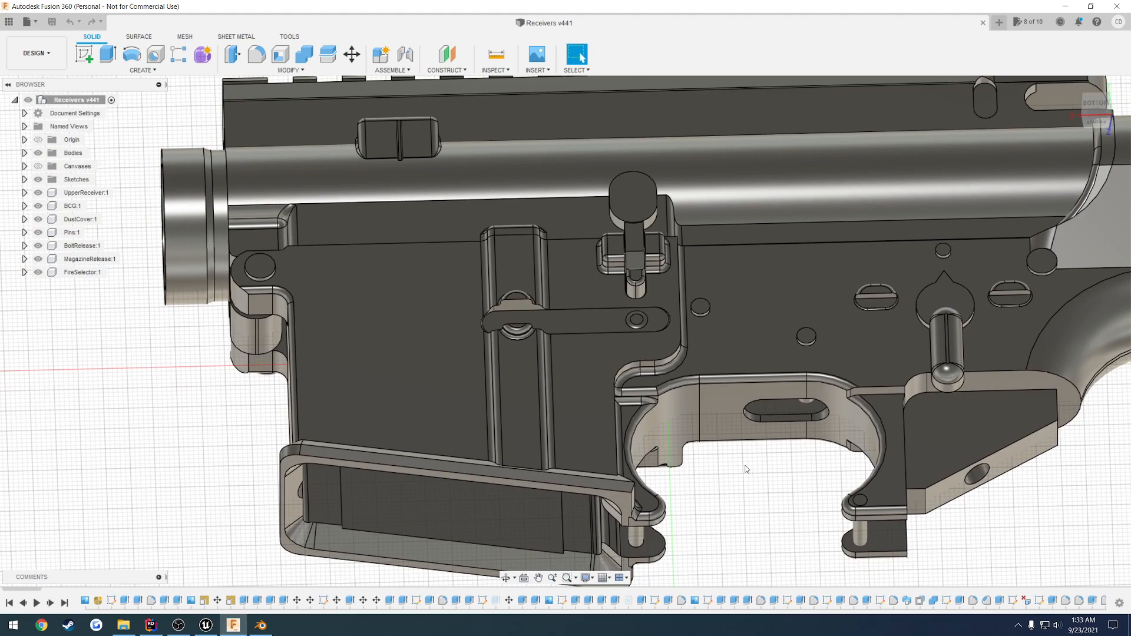
pyautogui.moveTo(744, 475)
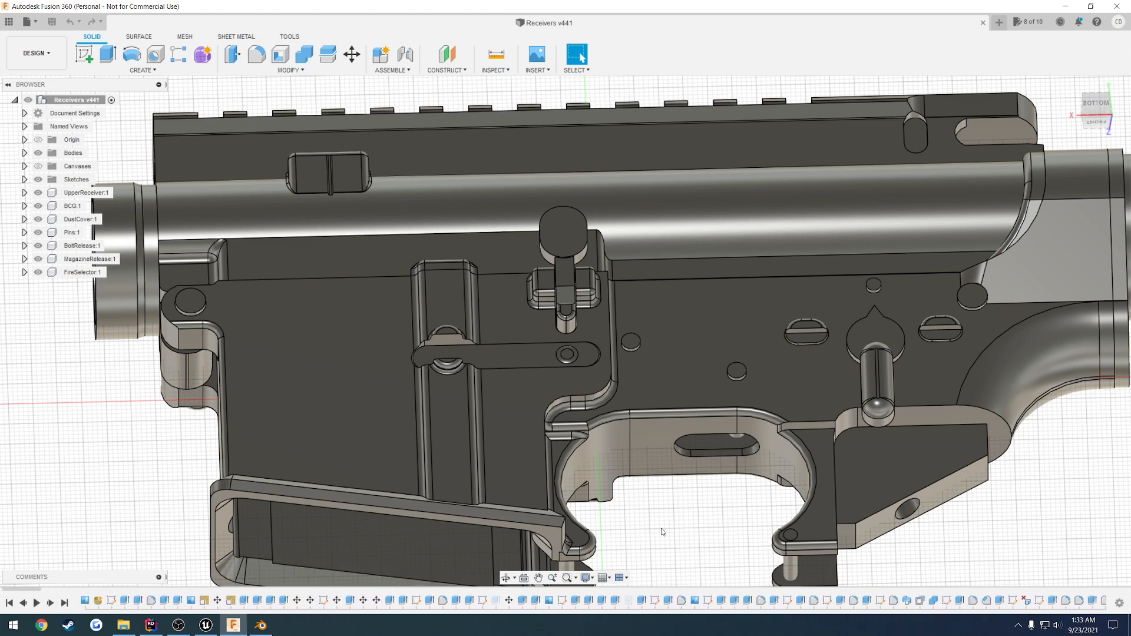
pyautogui.moveTo(99, 475)
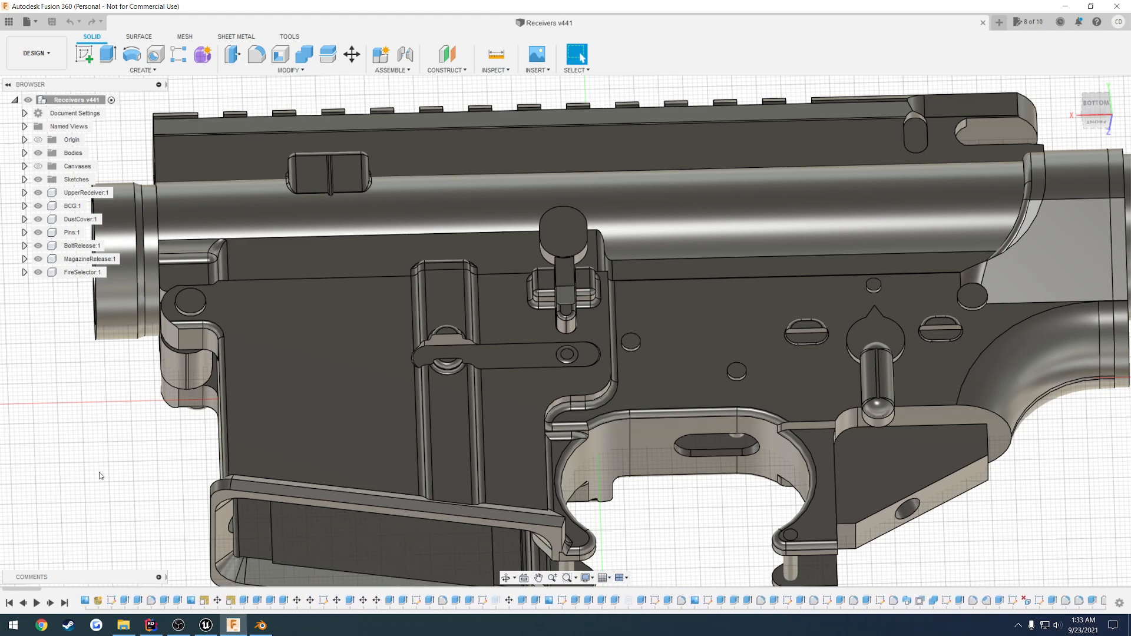
pyautogui.moveTo(123, 480)
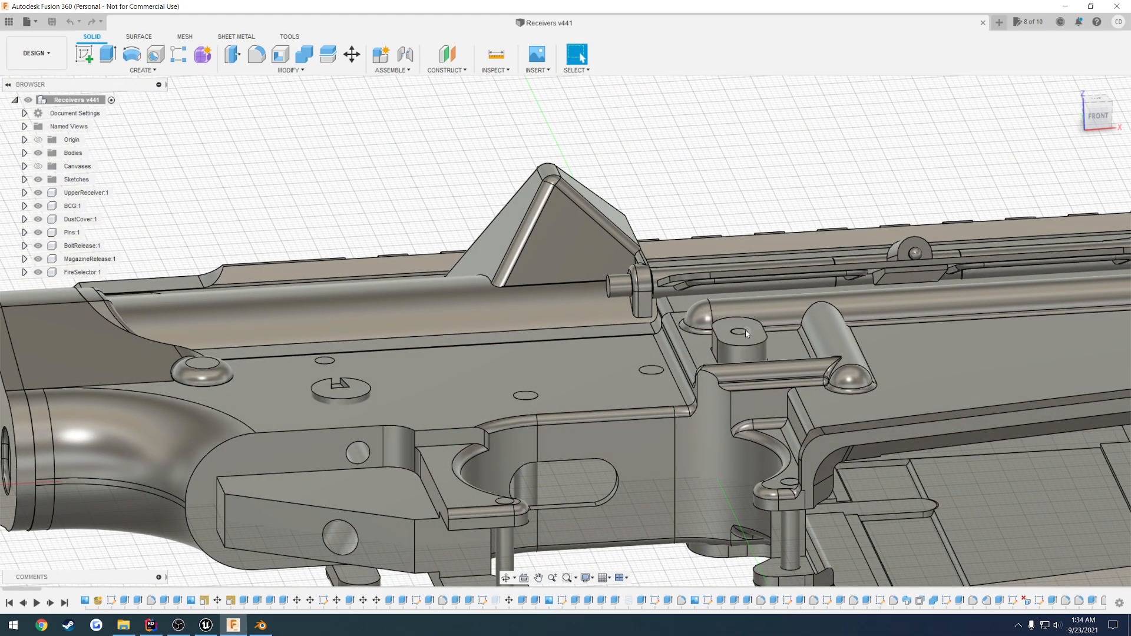
# Expand the Bodies folder in the Browser and pick out Body17 and the Receiver body
pyautogui.click(743, 334)
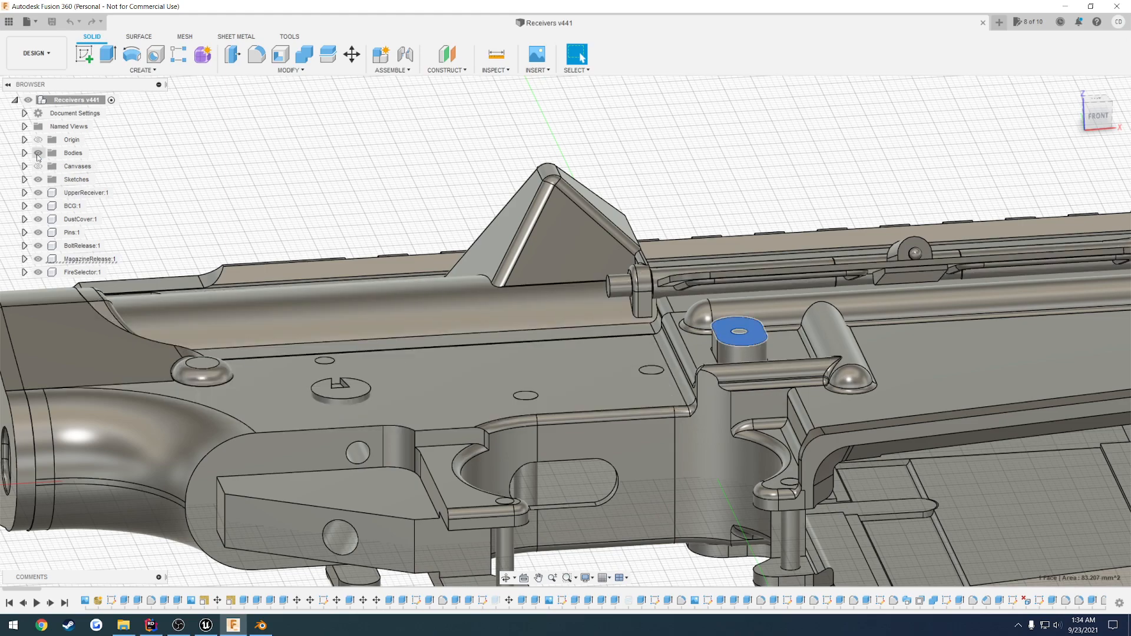
pyautogui.click(37, 152)
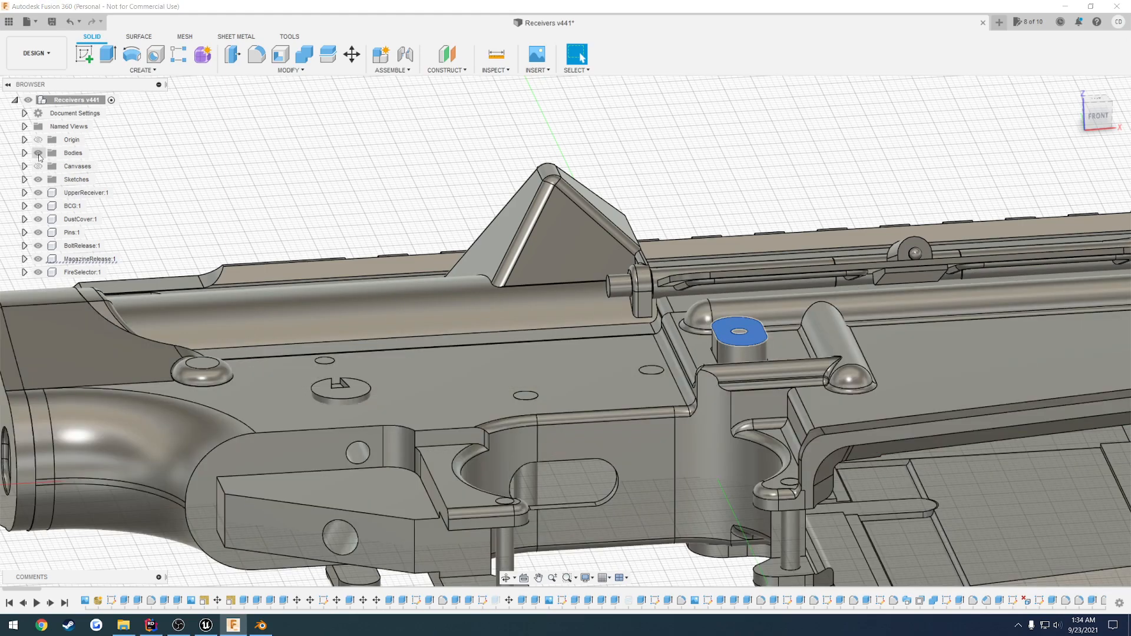
pyautogui.click(25, 152)
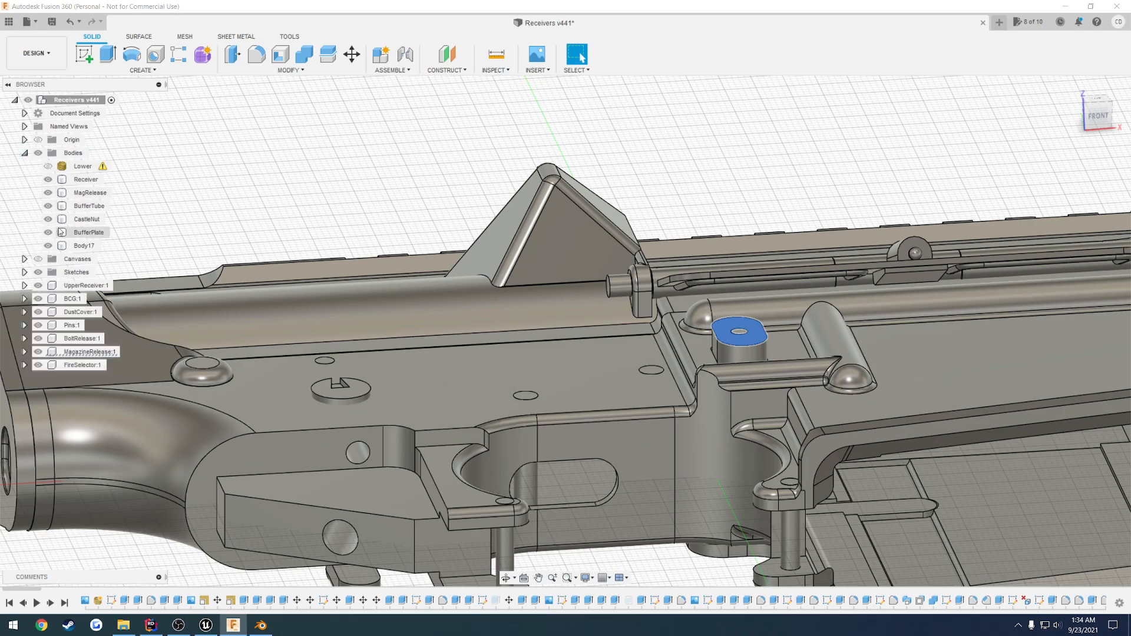
pyautogui.click(83, 245)
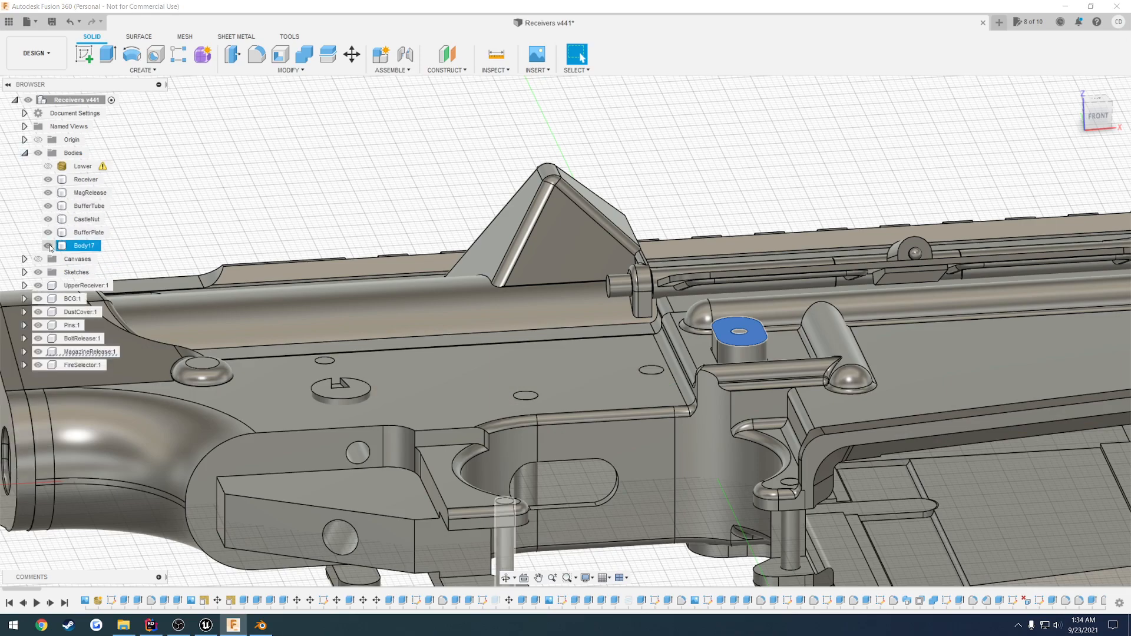
pyautogui.click(47, 245)
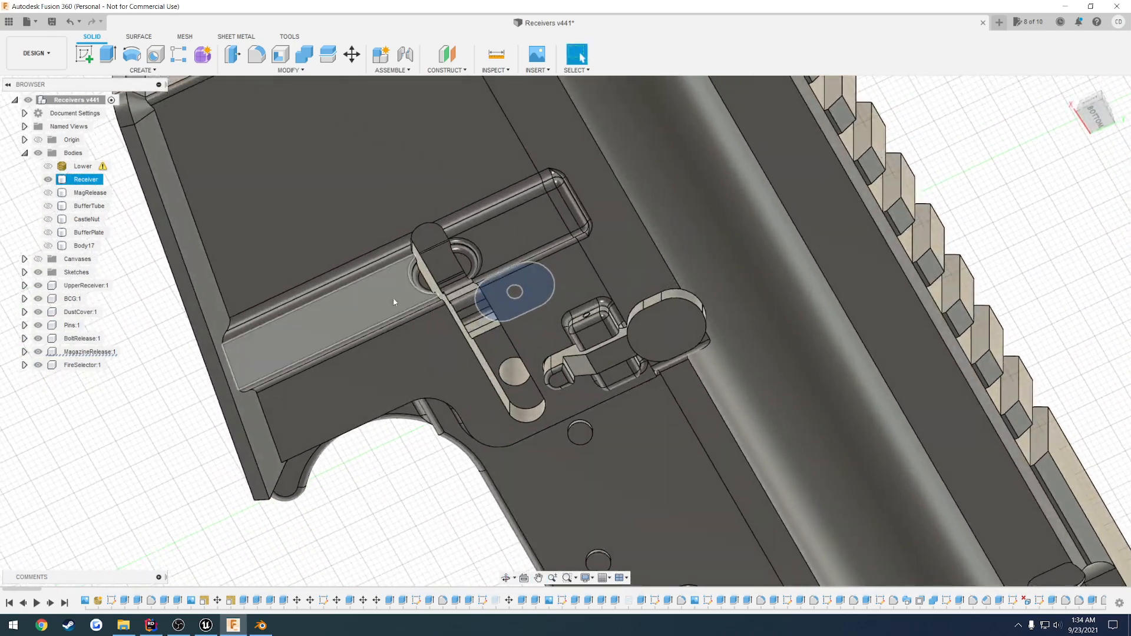
# Hide the MagRelease and Lower bodies to expose the internal pins, then unhide the receiver bodies
pyautogui.click(89, 192)
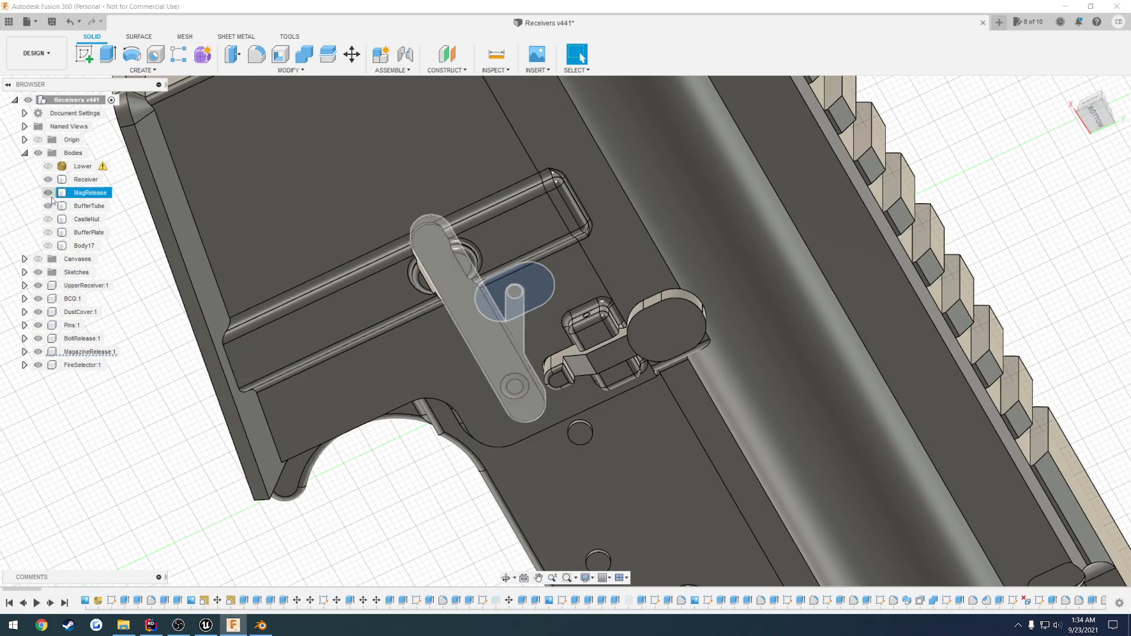
pyautogui.click(47, 179)
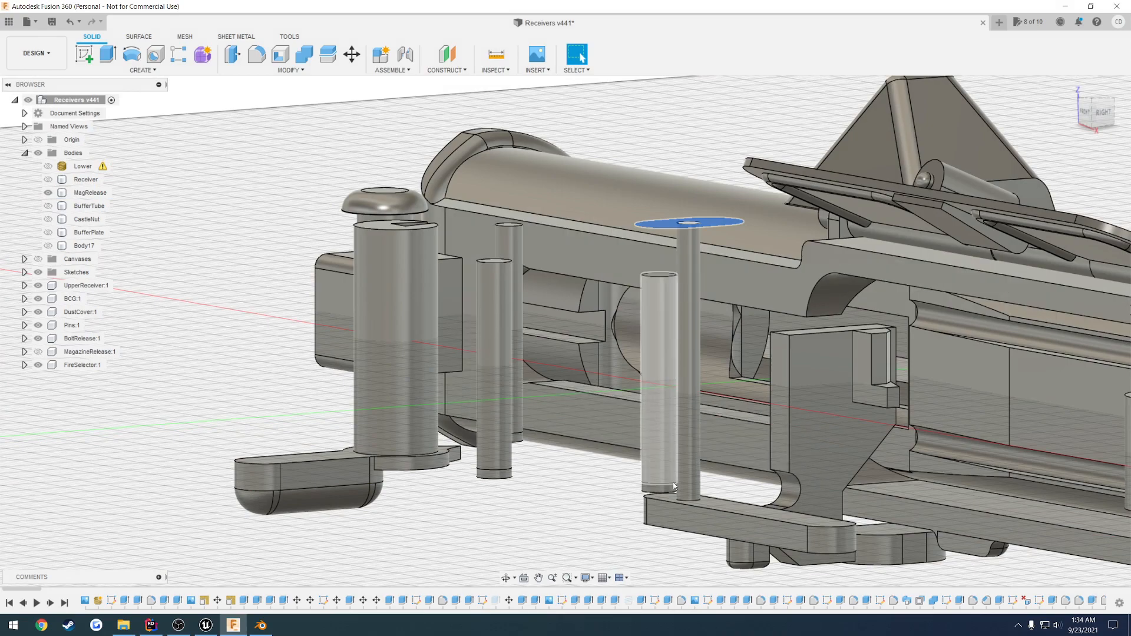
pyautogui.click(83, 166)
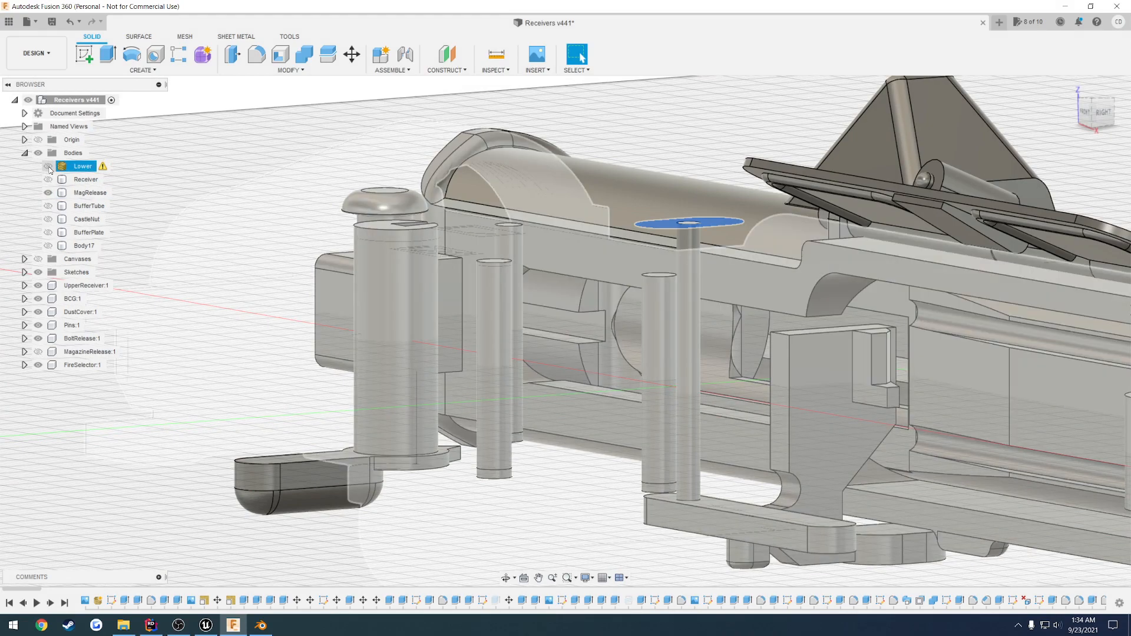
pyautogui.click(48, 167)
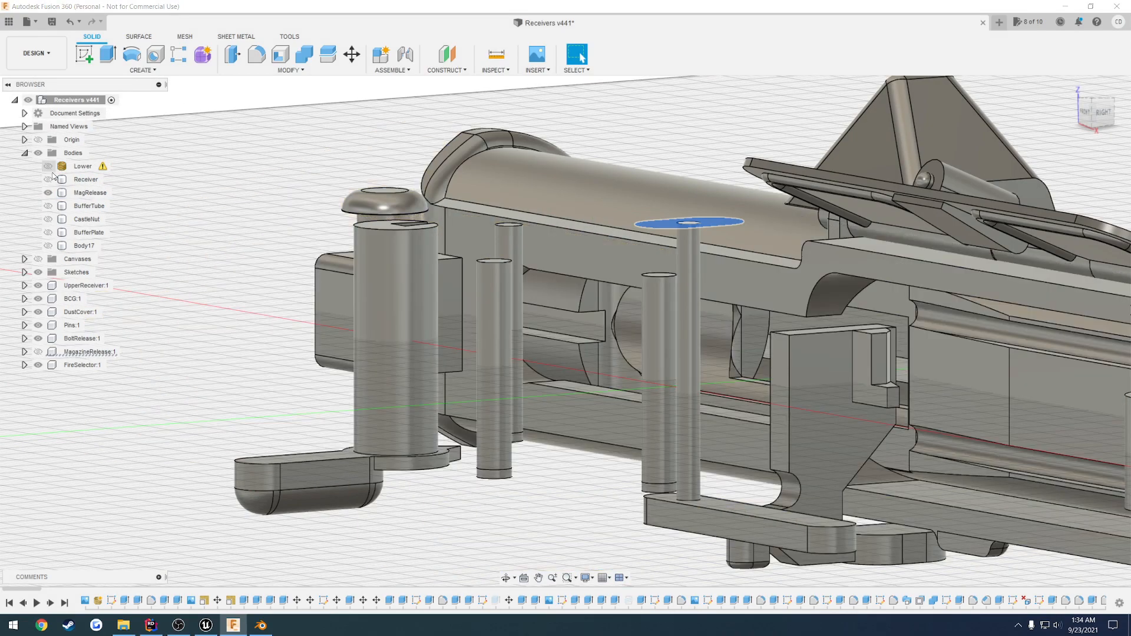
pyautogui.click(89, 205)
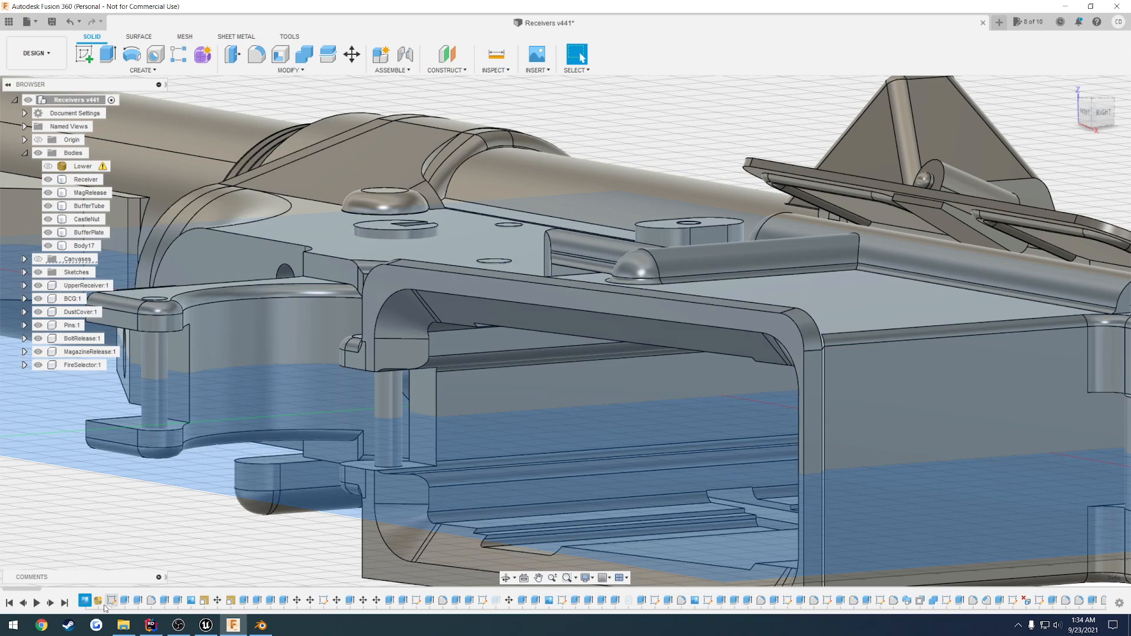
# Show the Lower and Receiver bodies again and review the engravings and knurling
pyautogui.click(82, 166)
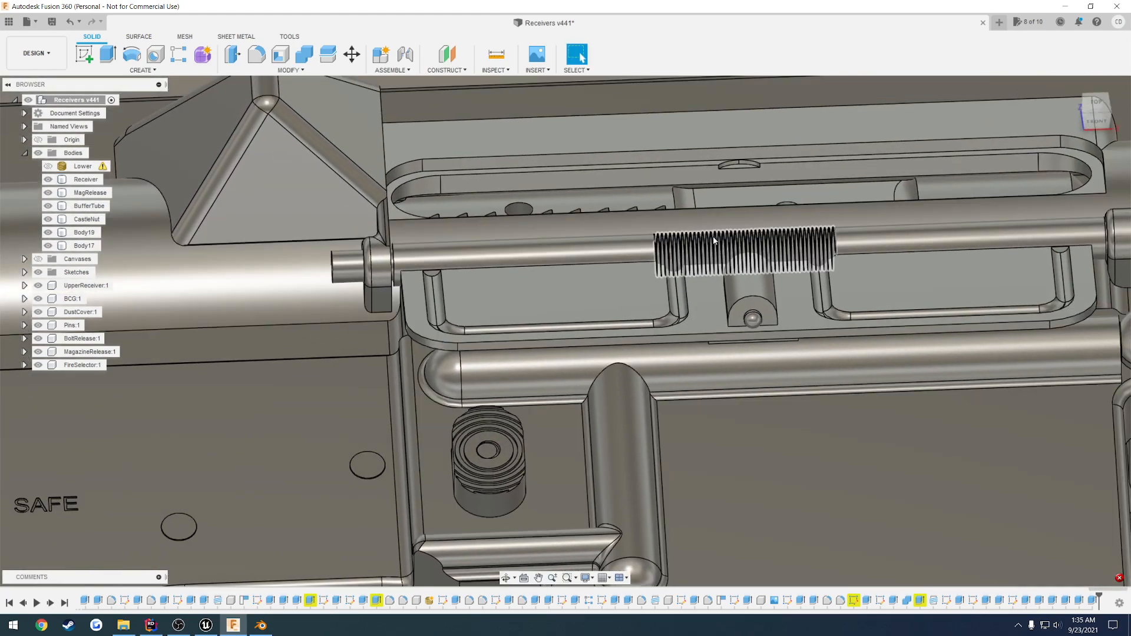
pyautogui.click(85, 179)
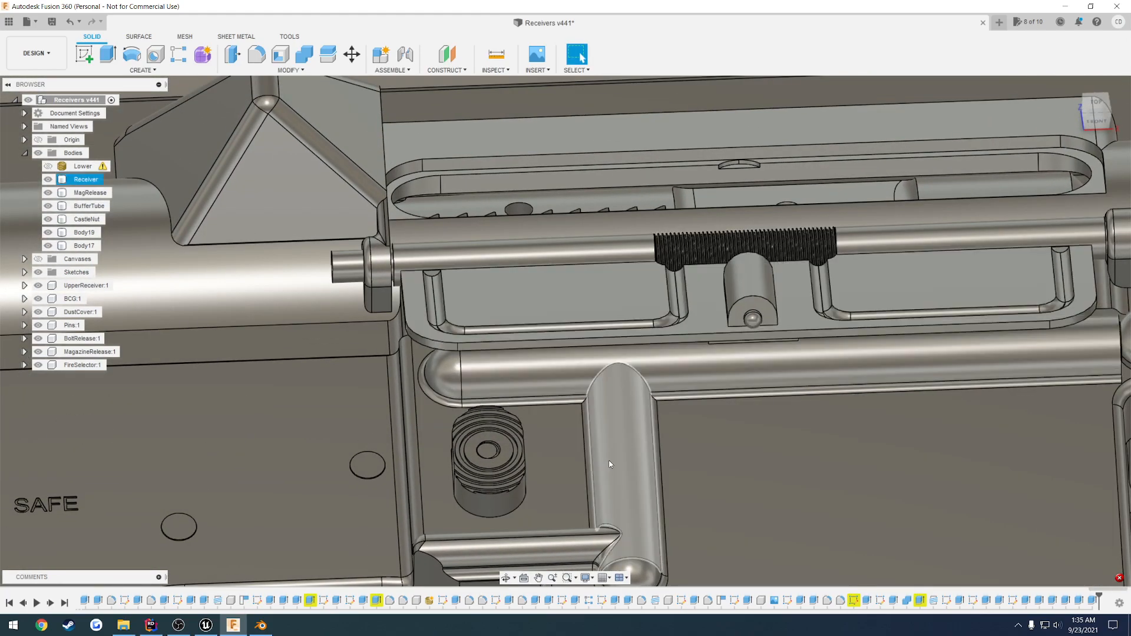
pyautogui.moveTo(624, 452)
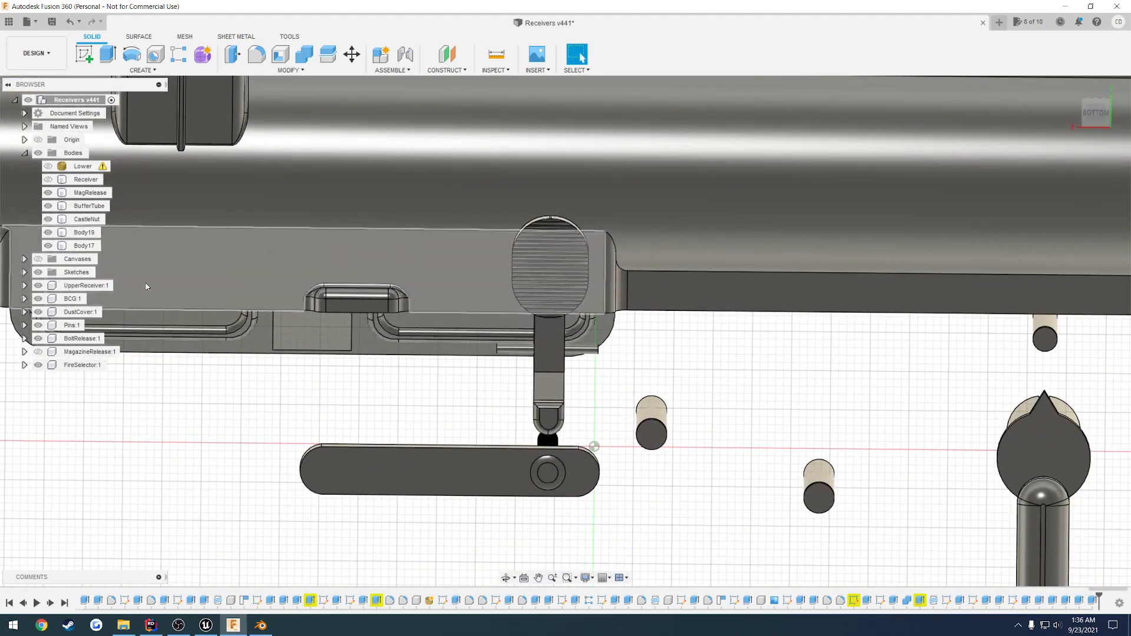
pyautogui.click(47, 179)
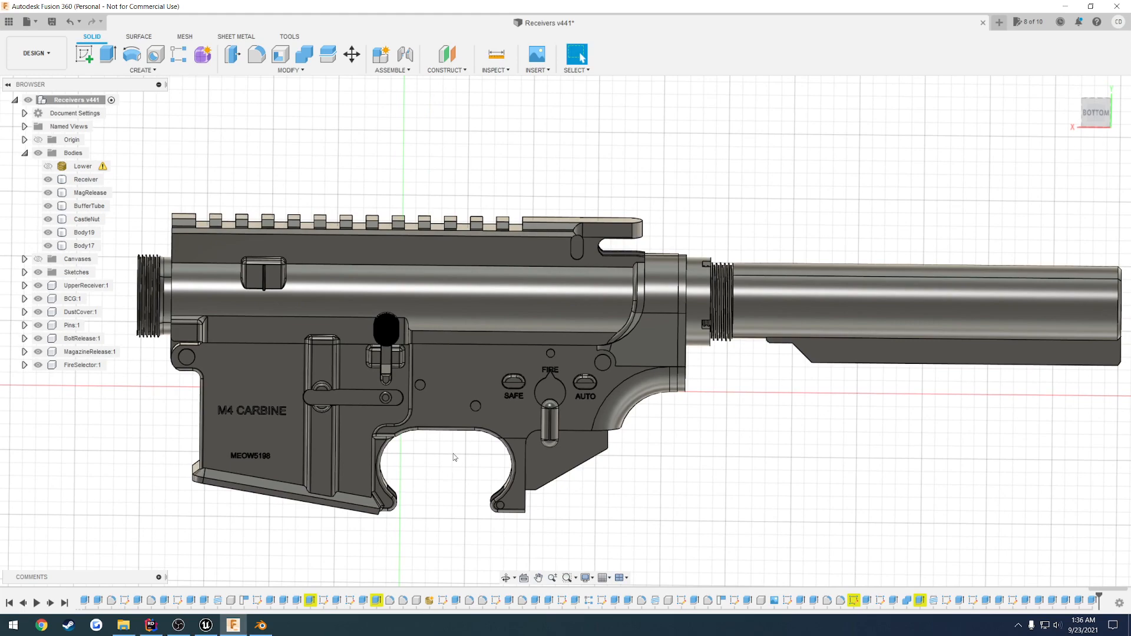
pyautogui.moveTo(272, 524)
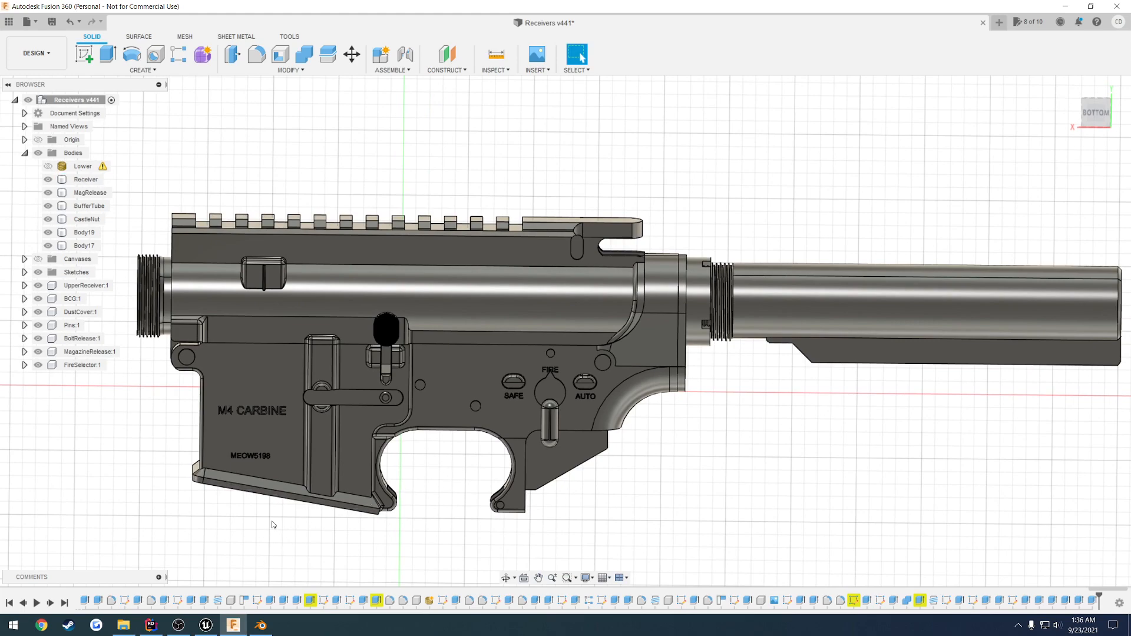
pyautogui.moveTo(287, 533)
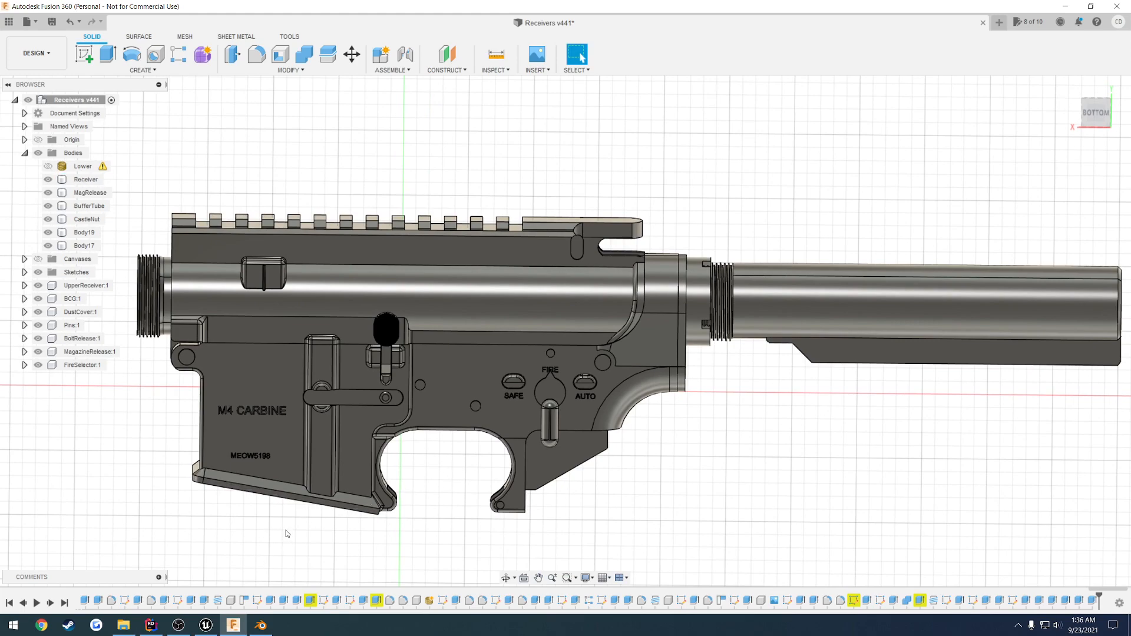
pyautogui.moveTo(142, 619)
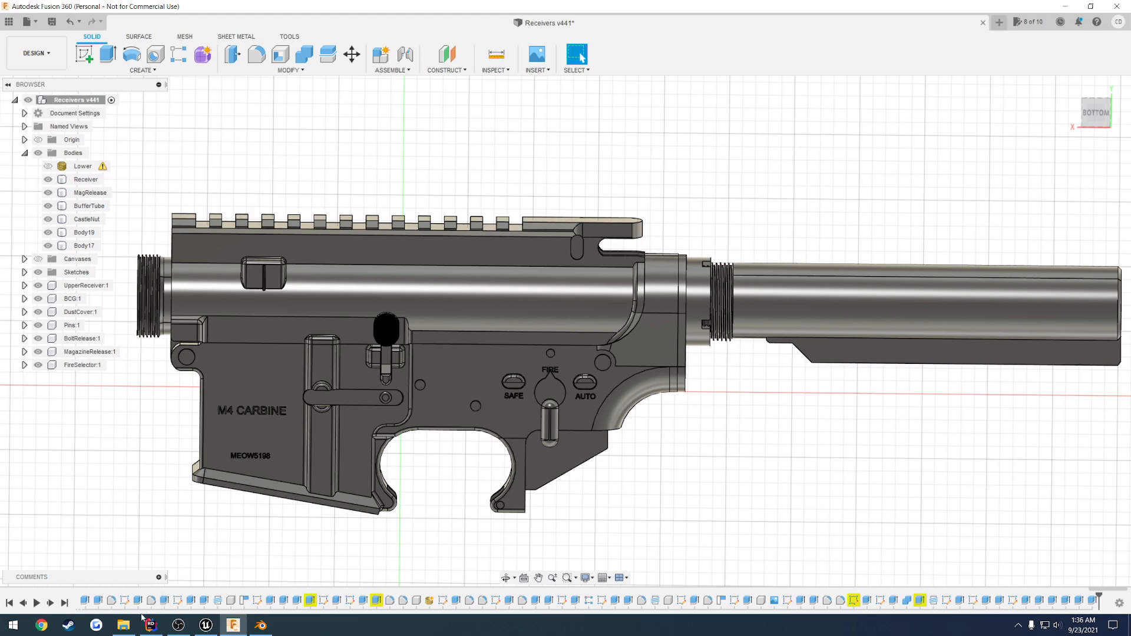
# Browse to AR > FusionExports and load the M4 STEP export into MoI
pyautogui.click(121, 624)
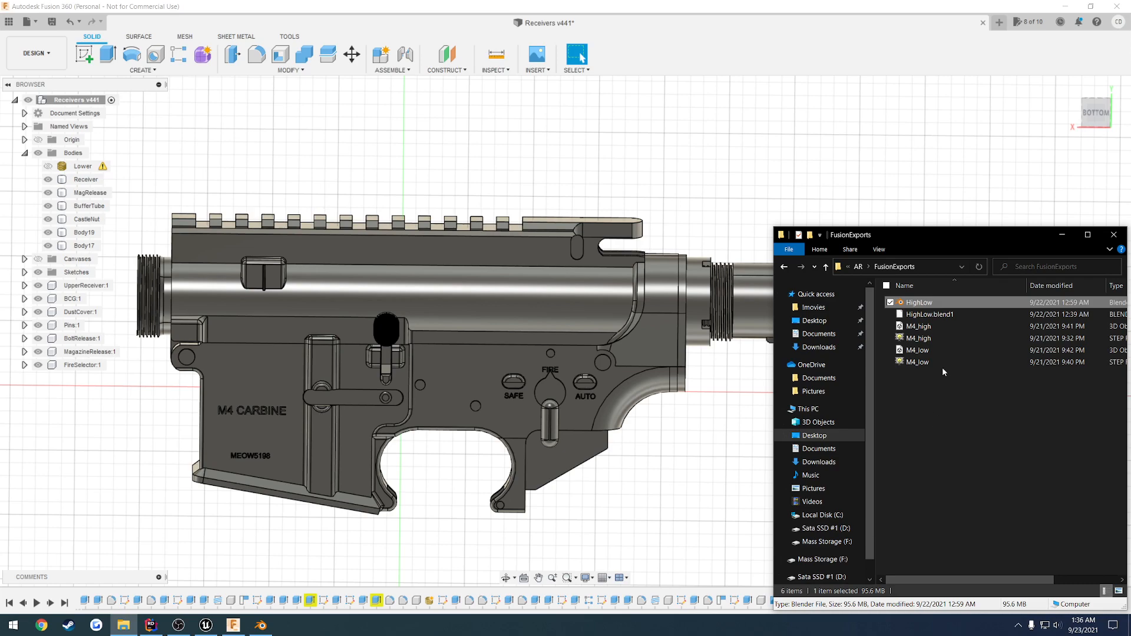
pyautogui.click(938, 338)
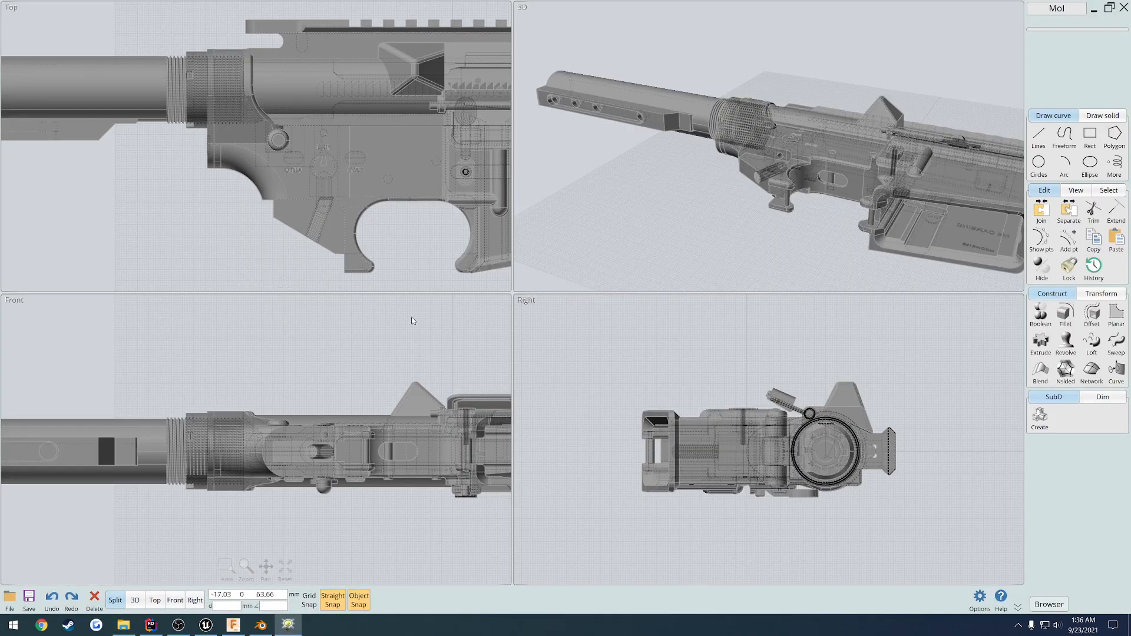
# Switch to the single 3D view and deselect the receiver part
pyautogui.click(135, 600)
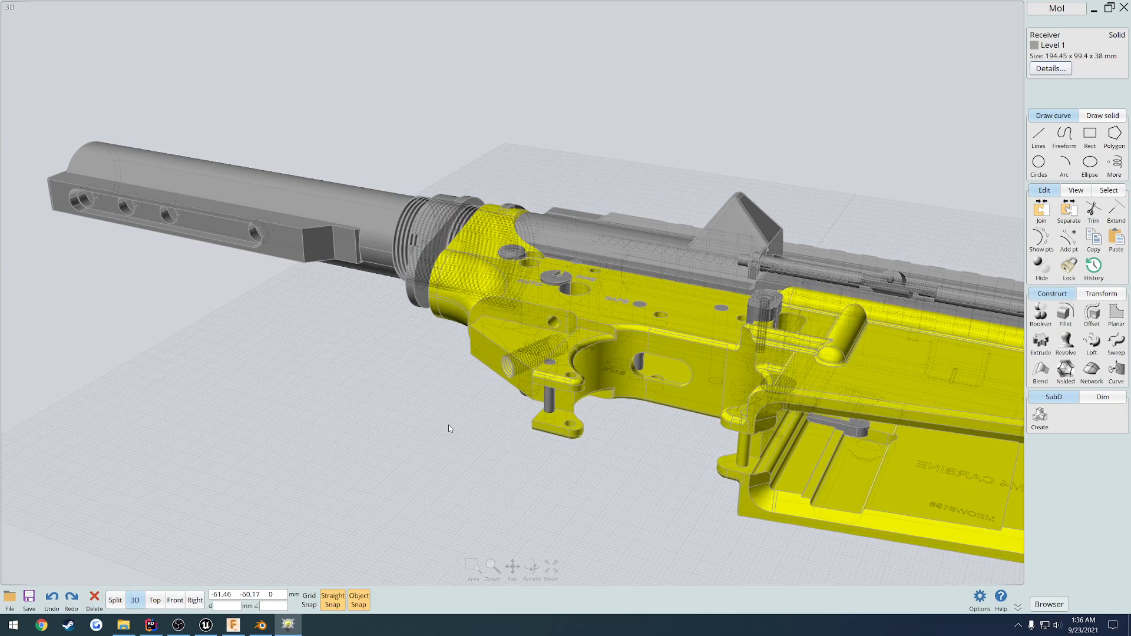
pyautogui.click(469, 442)
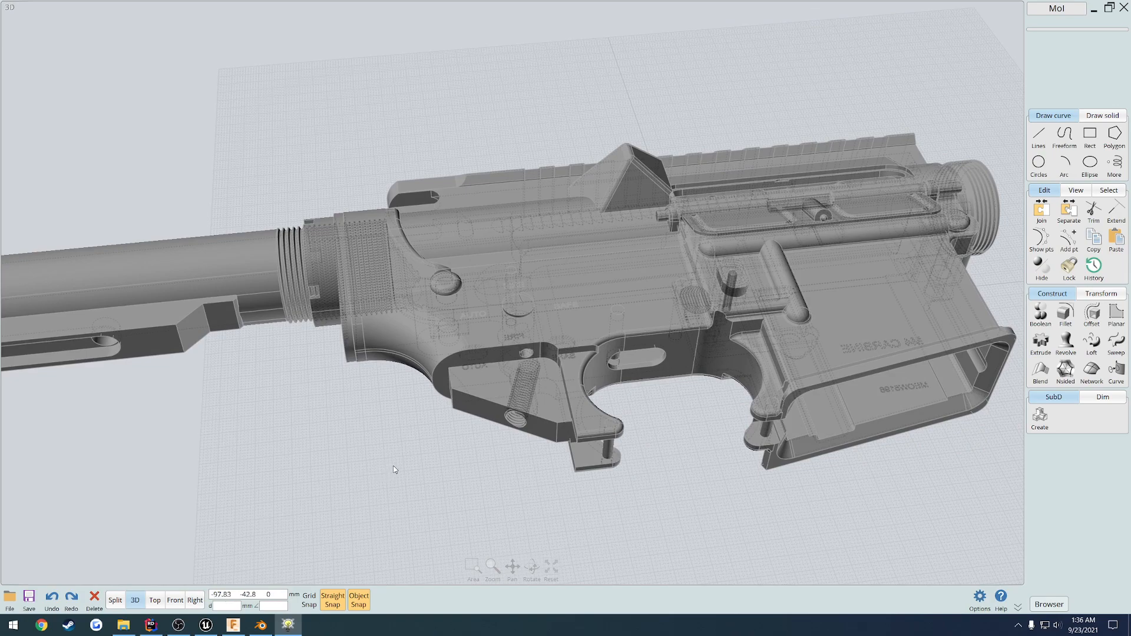
# Save the receiver as FBX named 'Exampl', bringing up the meshing options
pyautogui.click(28, 600)
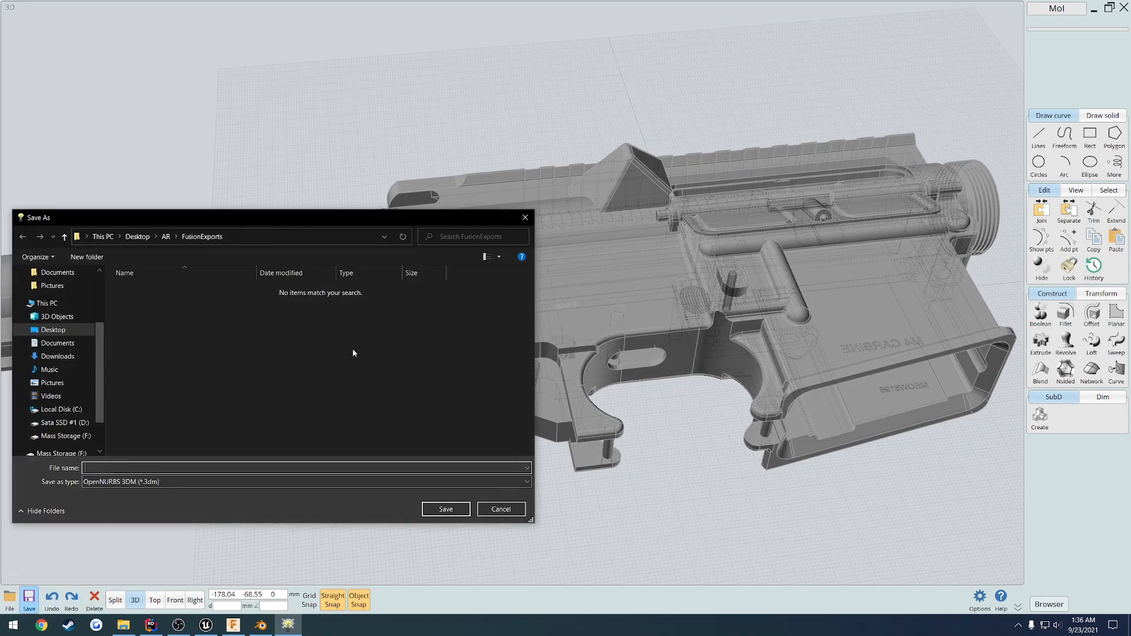
pyautogui.click(303, 481)
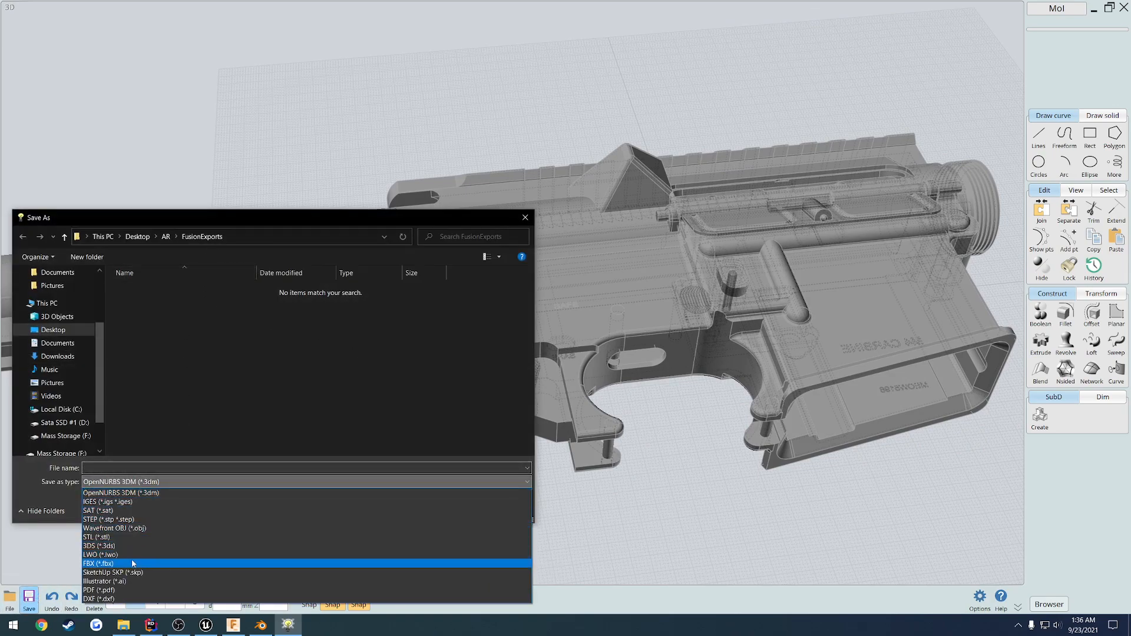
pyautogui.click(99, 563)
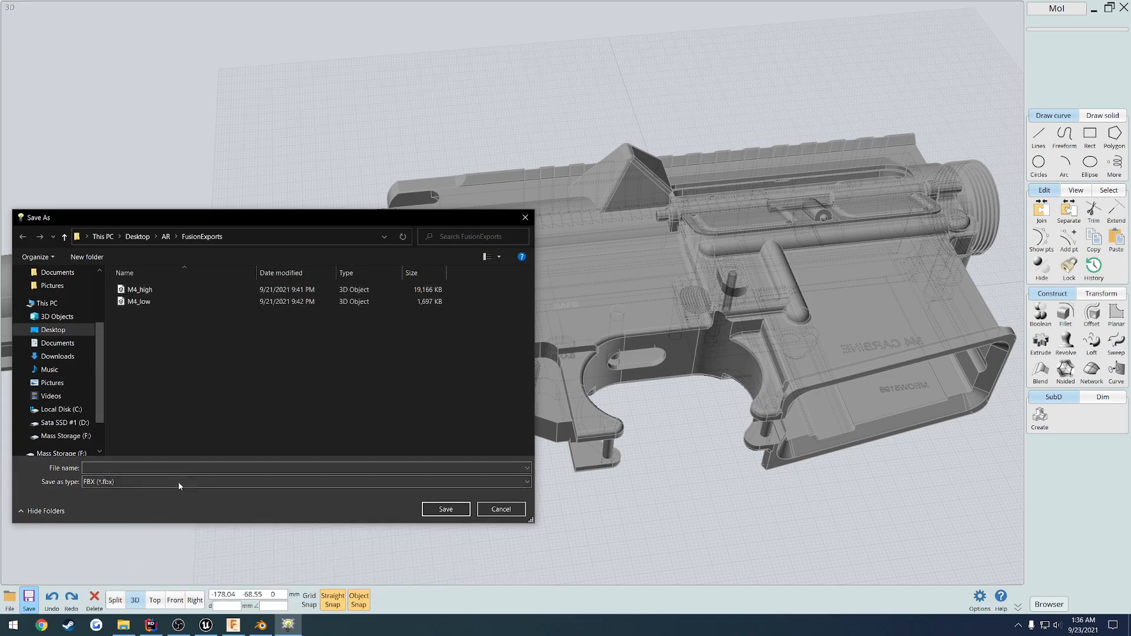
pyautogui.write('Exampl')
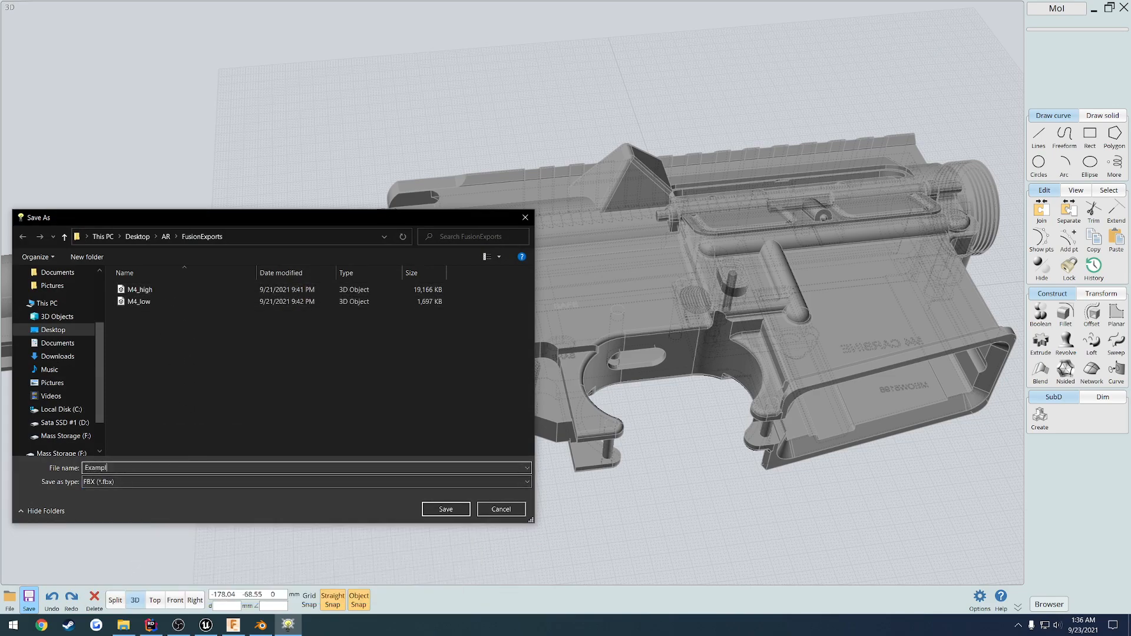
pyautogui.click(444, 509)
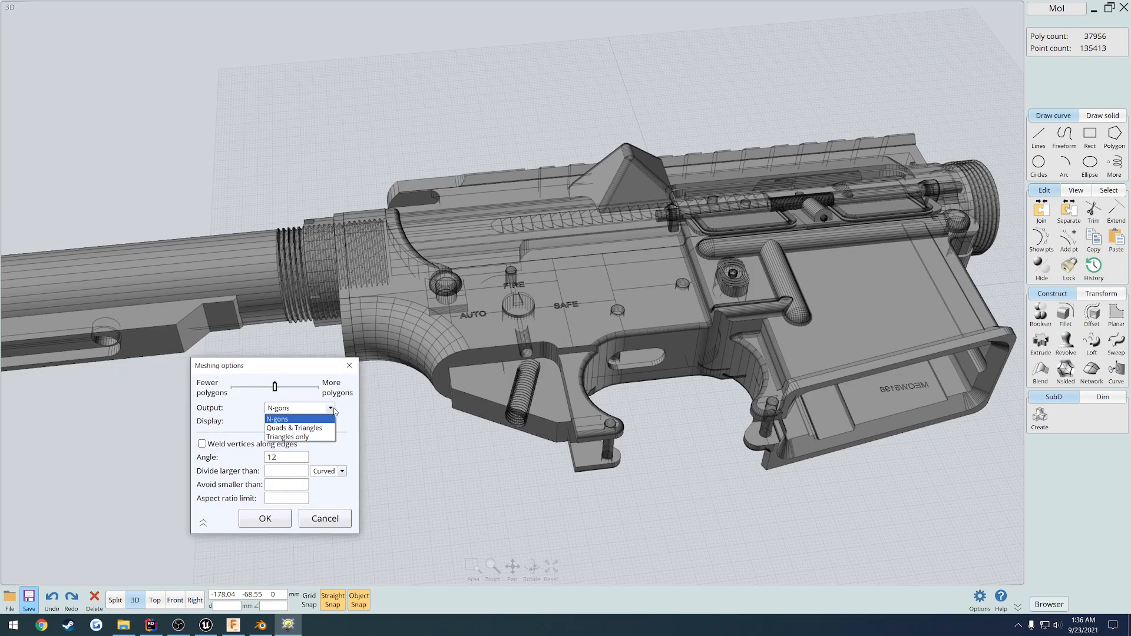
# Keep N-gons output at first, then try a different polygon output type for comparison
pyautogui.click(276, 419)
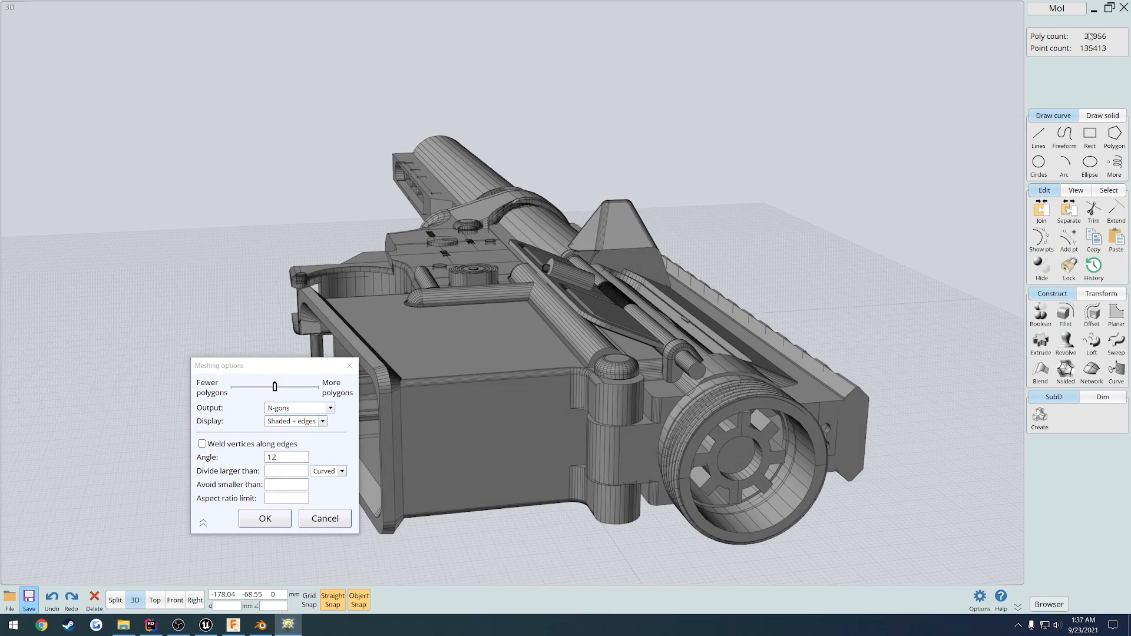
pyautogui.moveTo(924, 201)
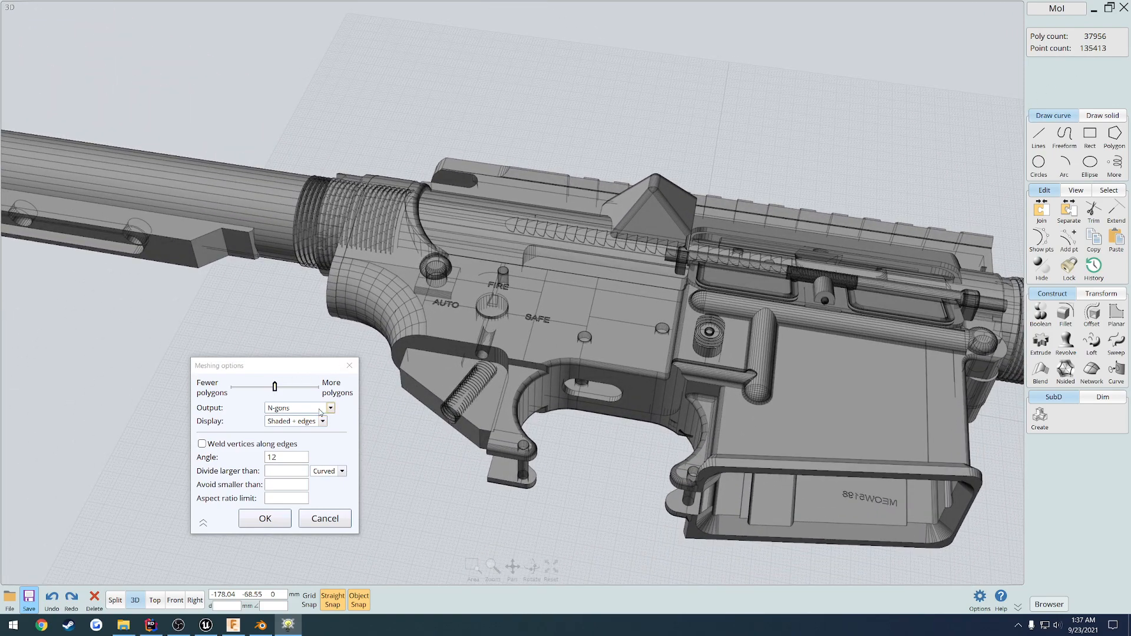
pyautogui.click(298, 408)
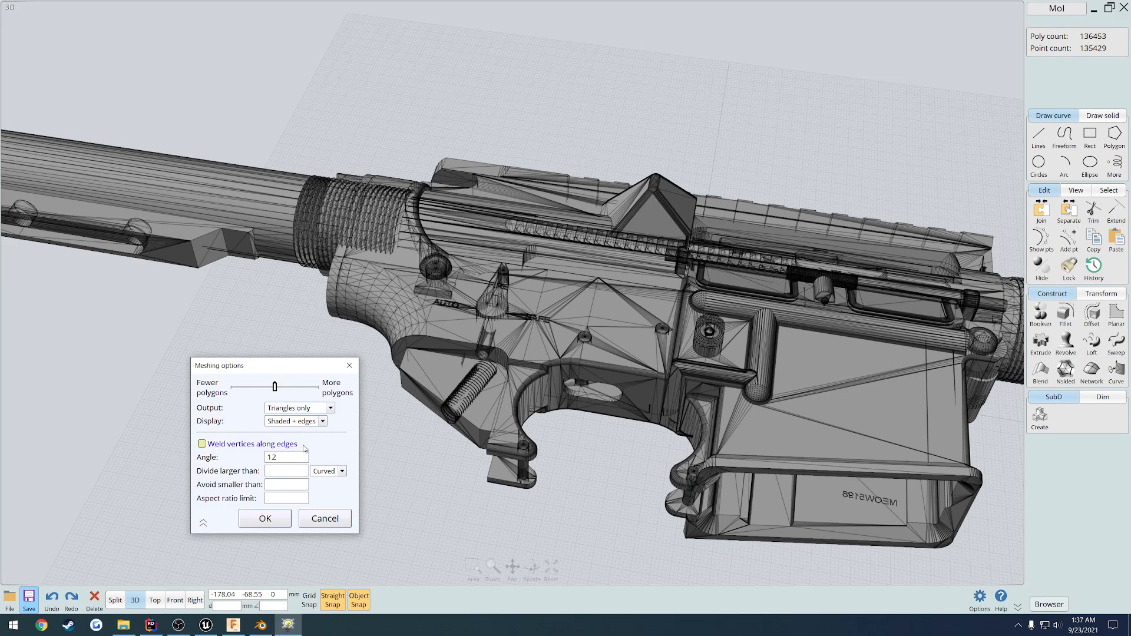
pyautogui.click(298, 408)
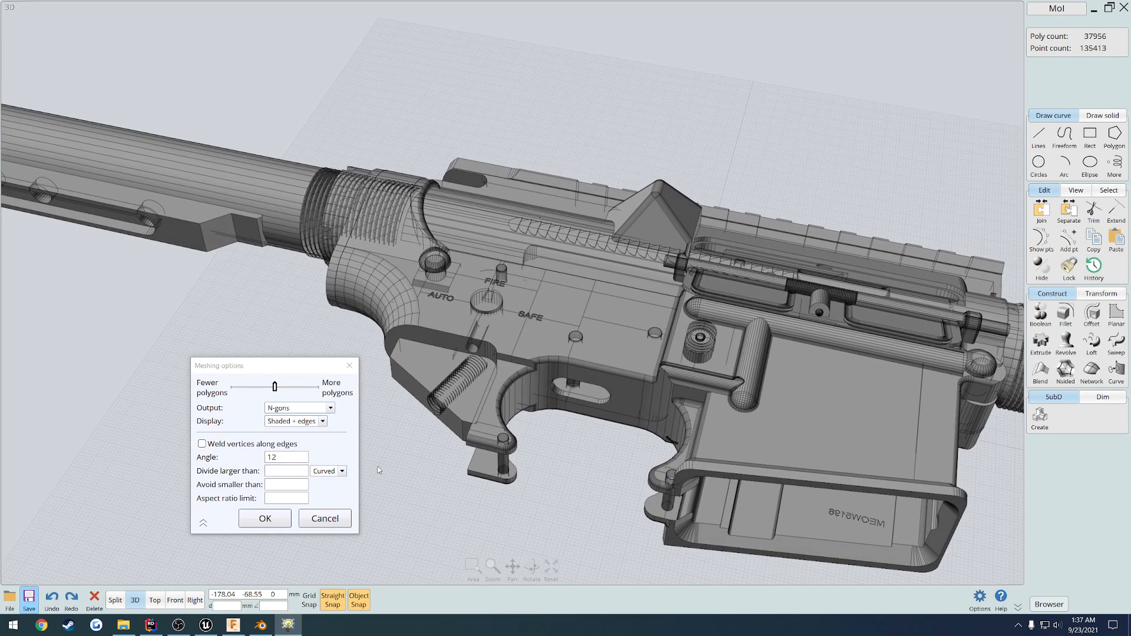
pyautogui.click(298, 407)
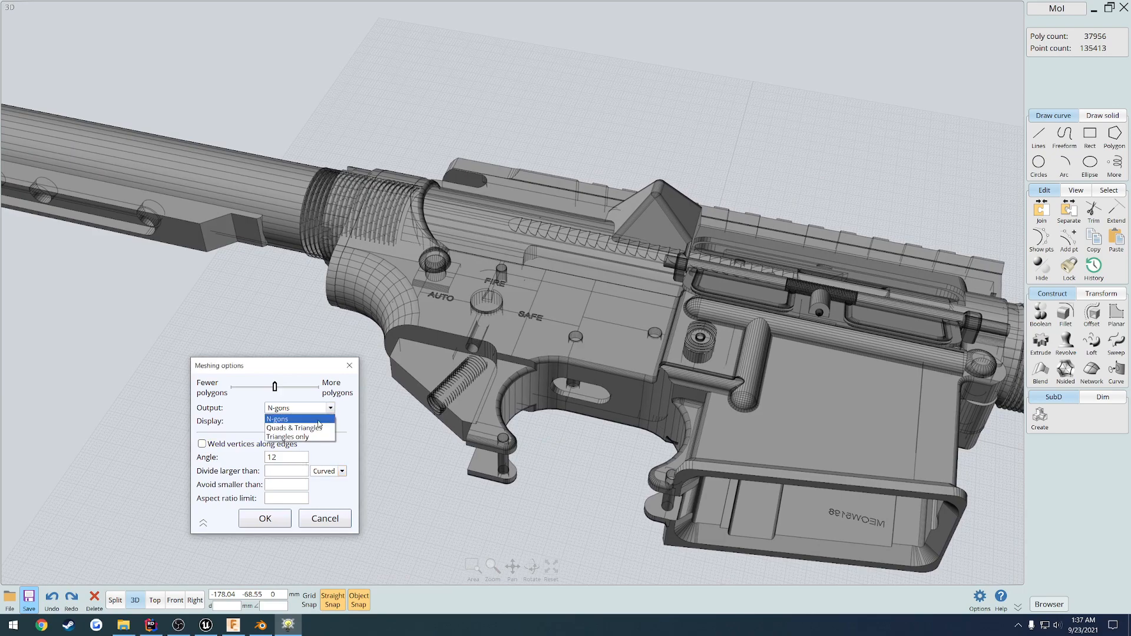
pyautogui.click(287, 436)
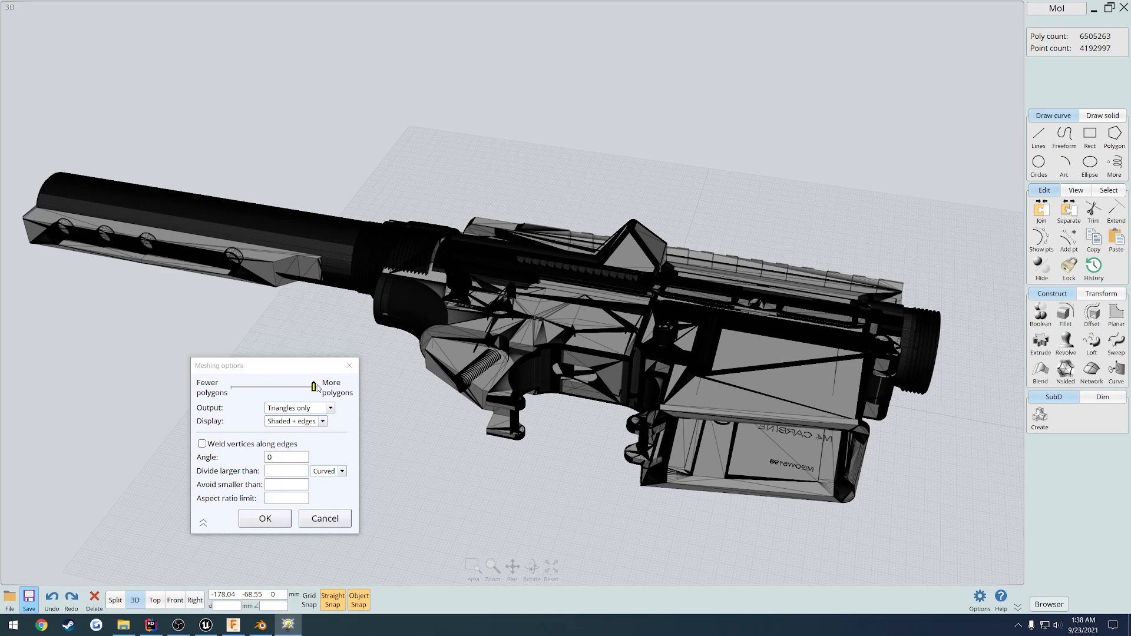
# Switch output back to N-gons, set the angle to 6°, and cancel without exporting
pyautogui.click(330, 407)
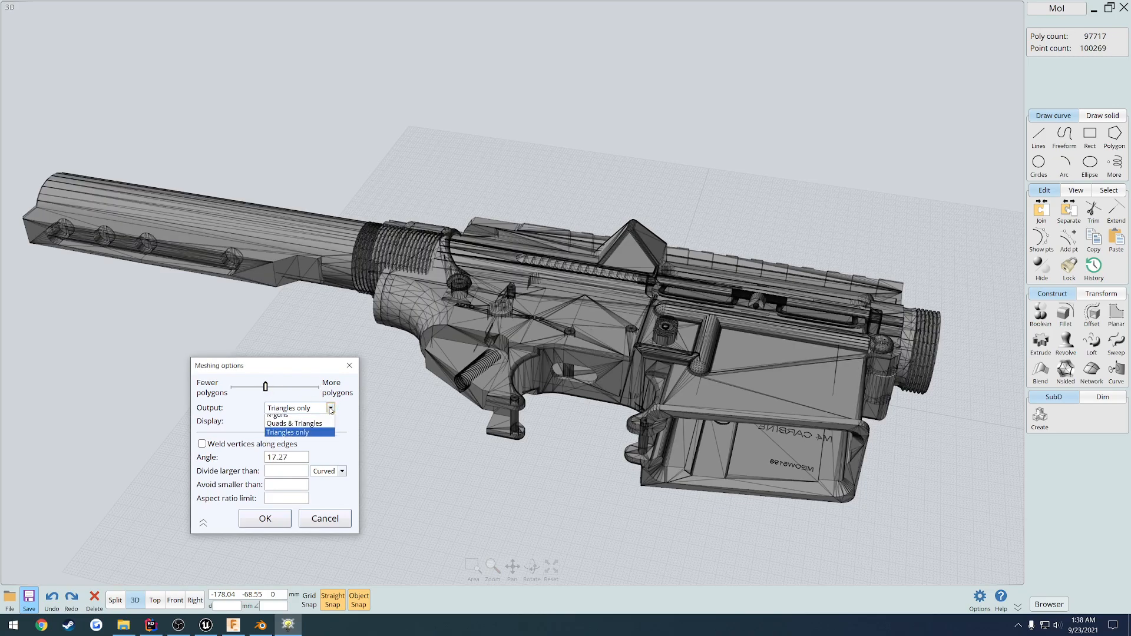
pyautogui.click(278, 414)
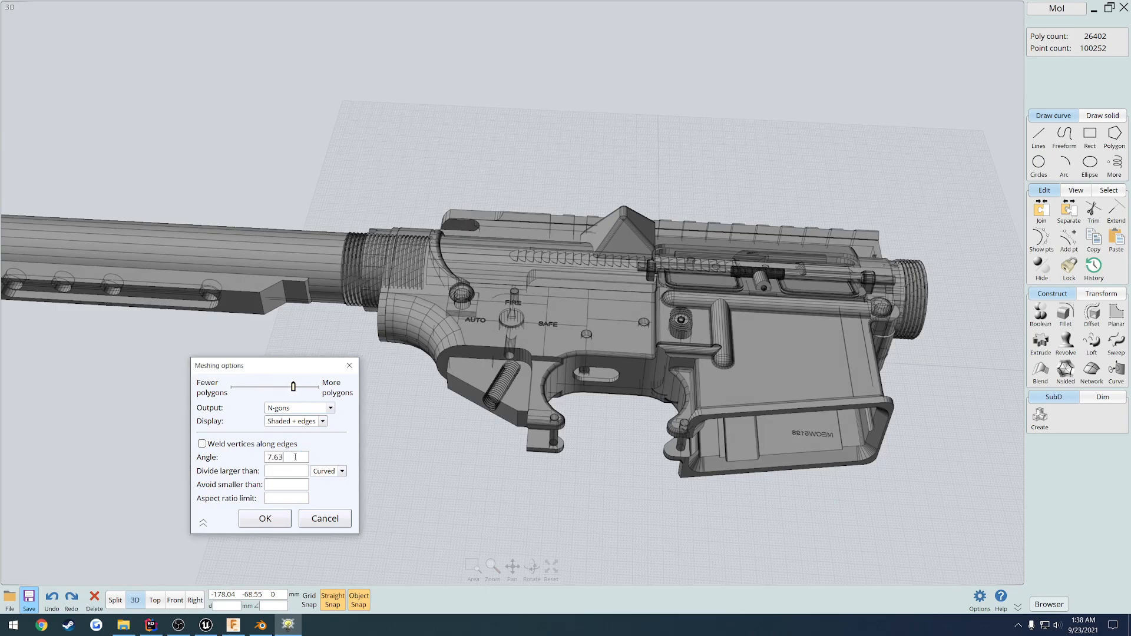
pyautogui.click(202, 444)
pyautogui.write('6')
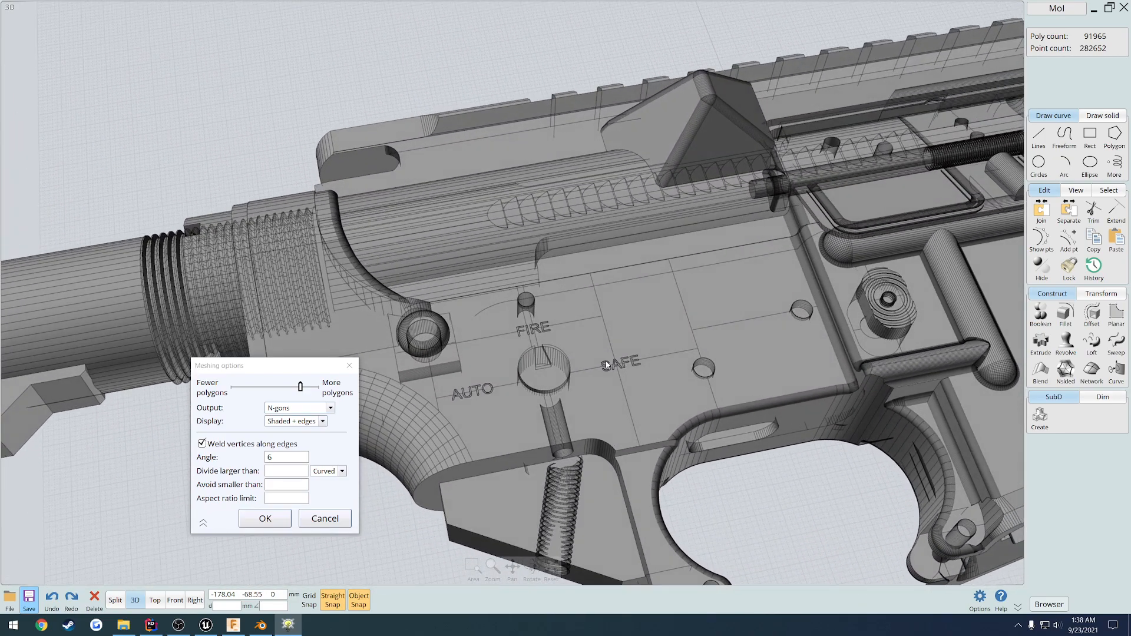
pyautogui.moveTo(591, 396)
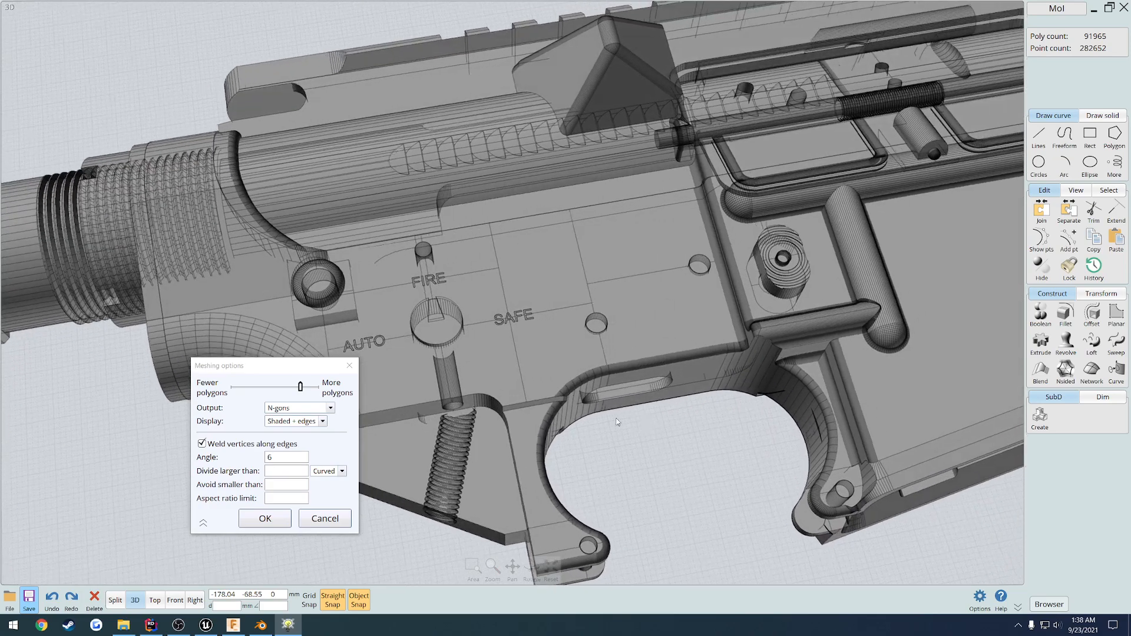
pyautogui.click(264, 518)
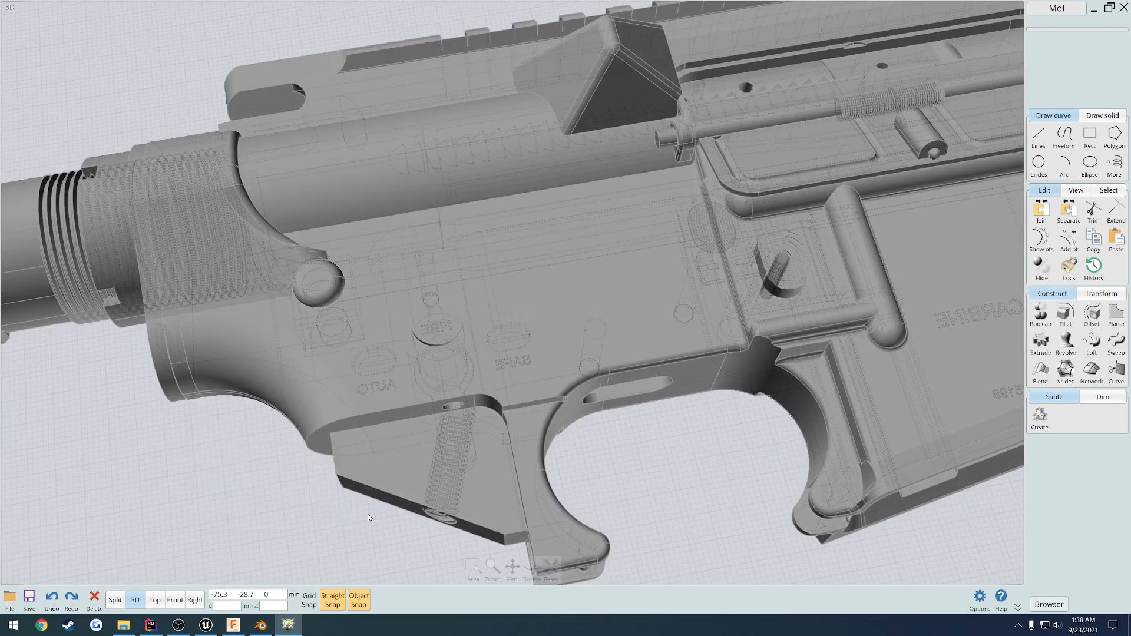
pyautogui.moveTo(296, 577)
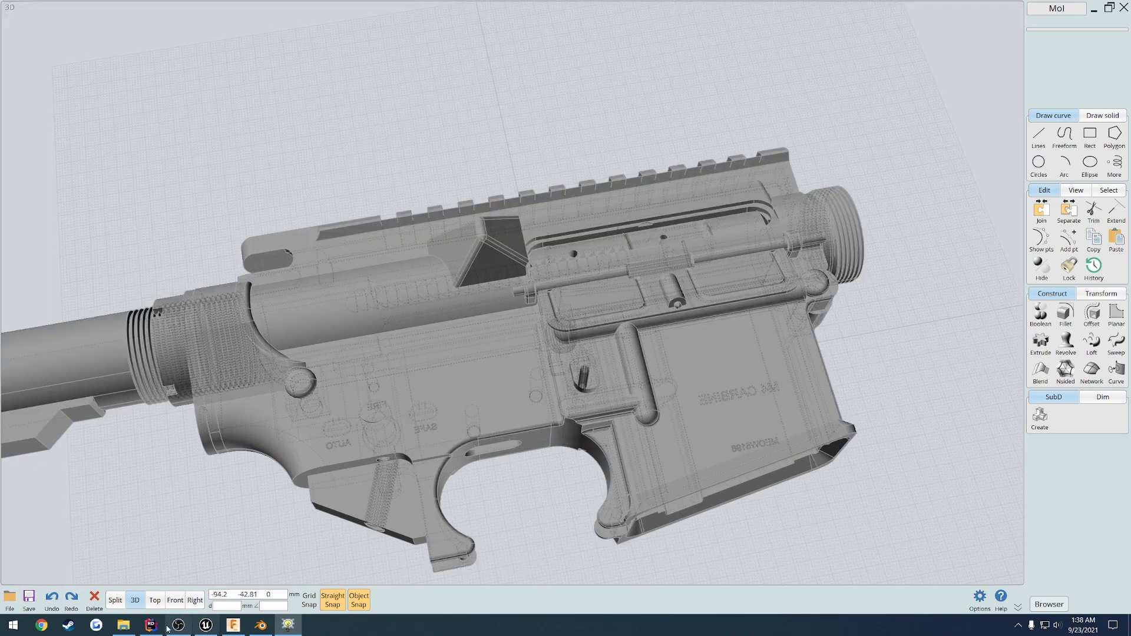
# Reopen the model discarding changes and start another FBX export named 'ex'
pyautogui.click(123, 625)
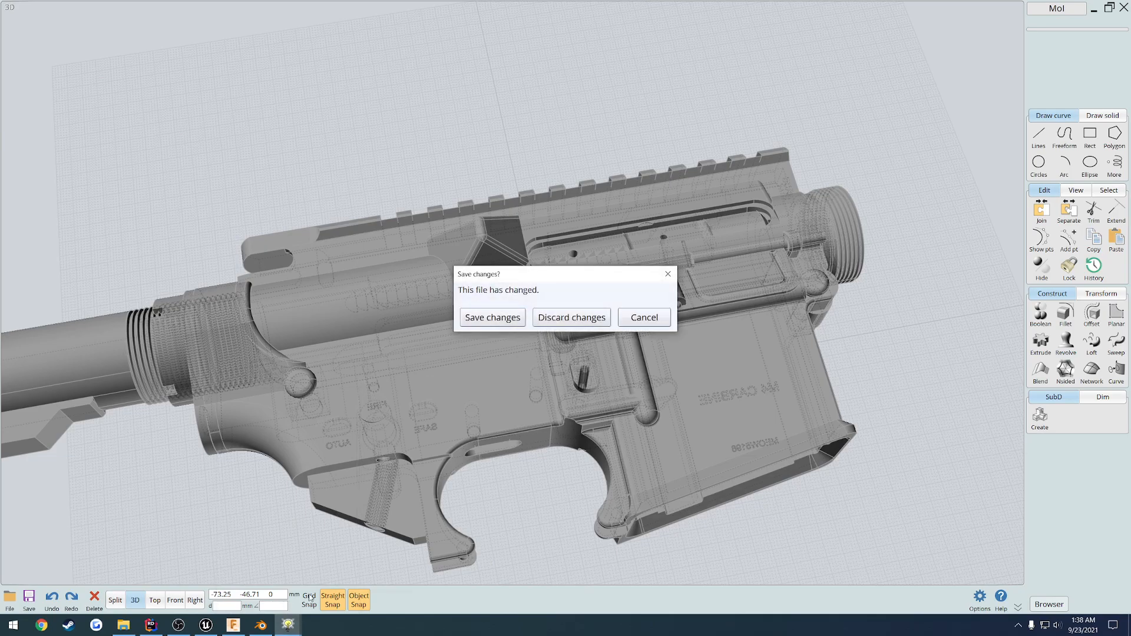
pyautogui.click(570, 317)
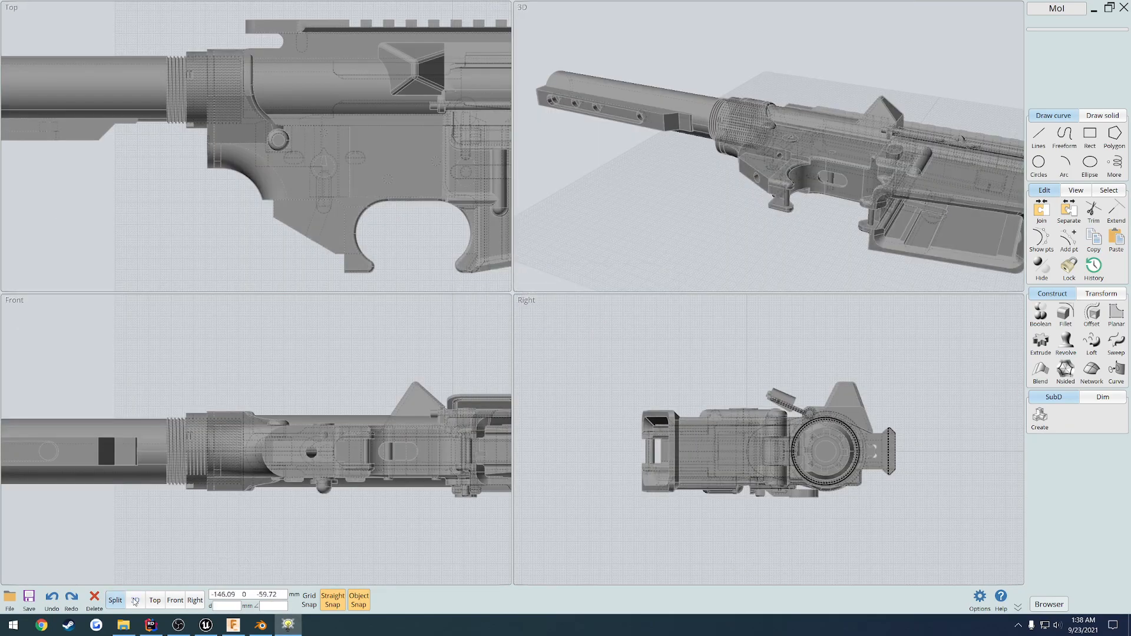
pyautogui.click(28, 600)
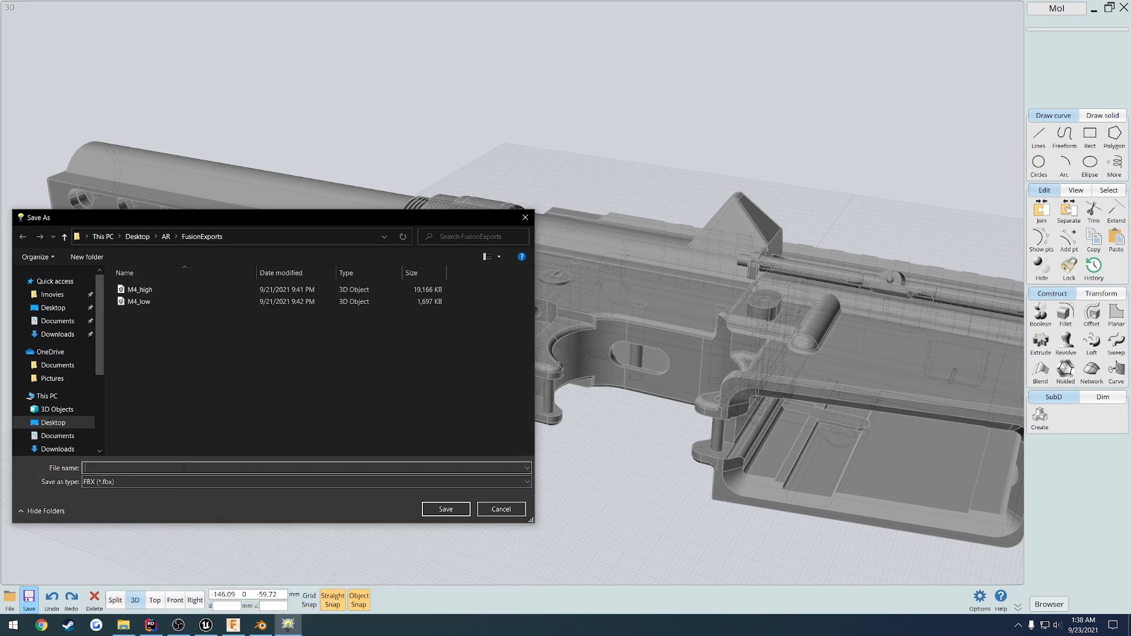
pyautogui.write('ex')
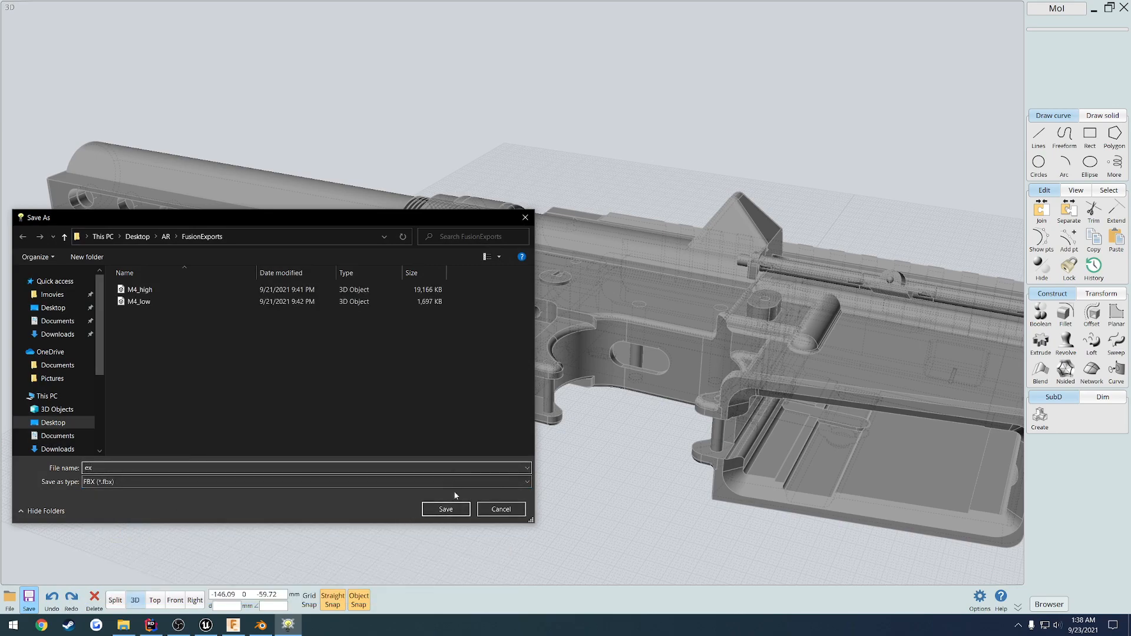
pyautogui.click(445, 509)
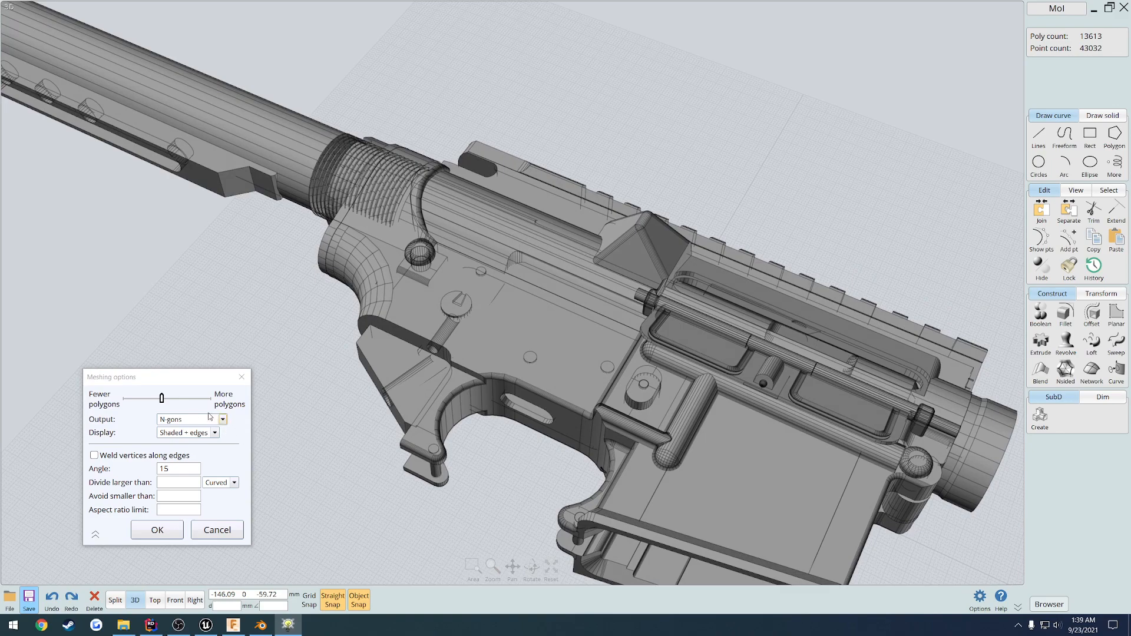
# Toggle the mesh output to triangles and back to N-gons at a 15° angle
pyautogui.click(190, 419)
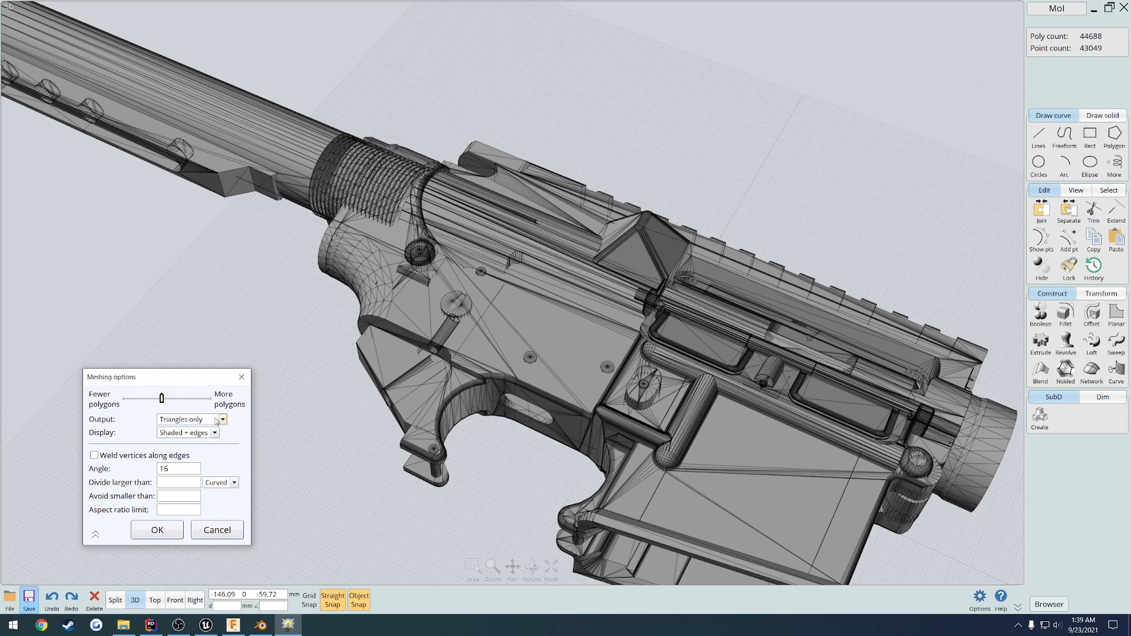
pyautogui.click(187, 420)
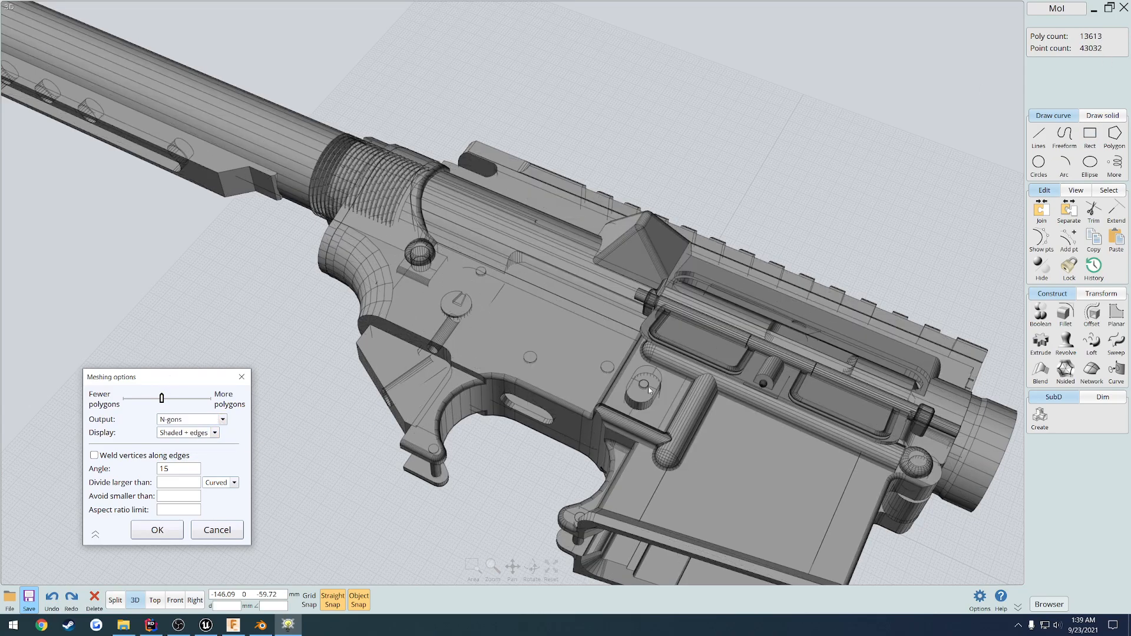
pyautogui.moveTo(987, 431)
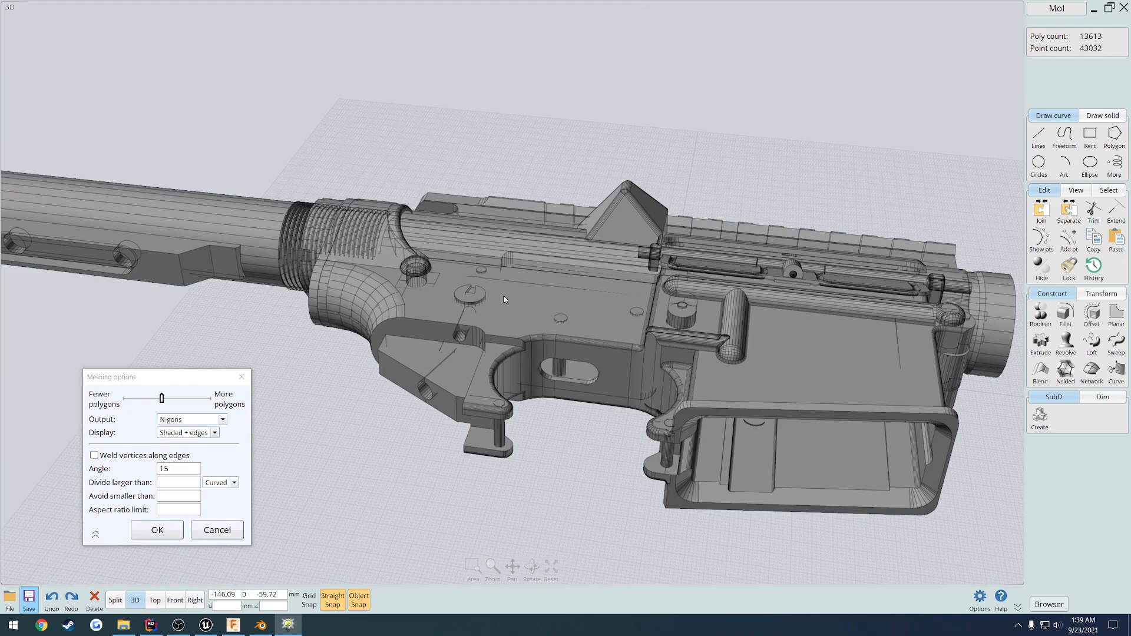
pyautogui.moveTo(540, 424)
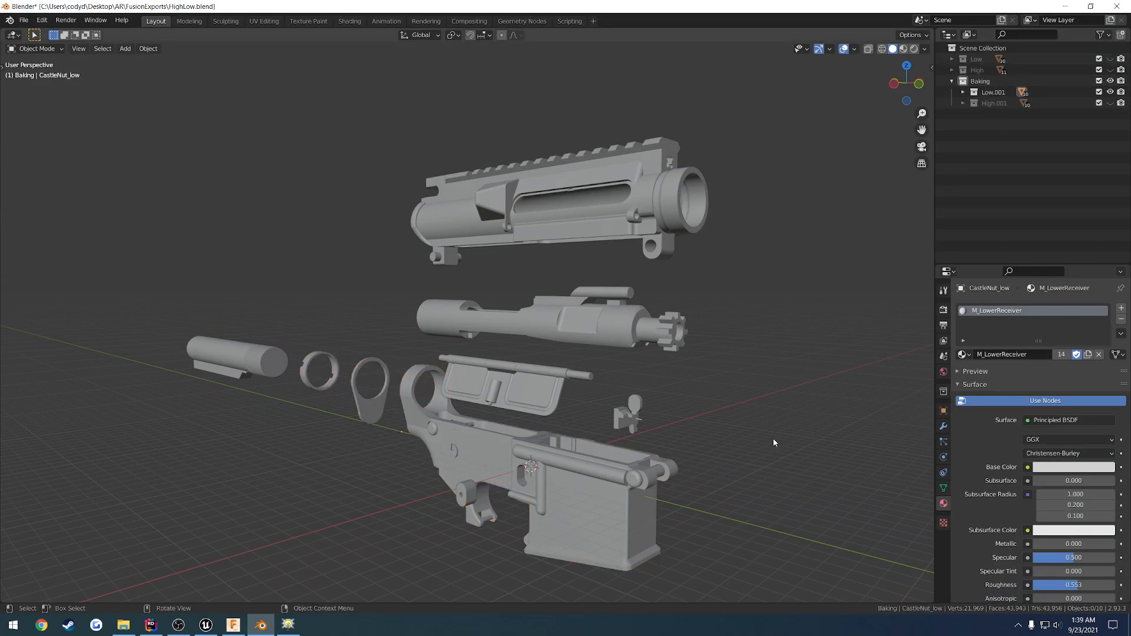
pyautogui.moveTo(700, 428)
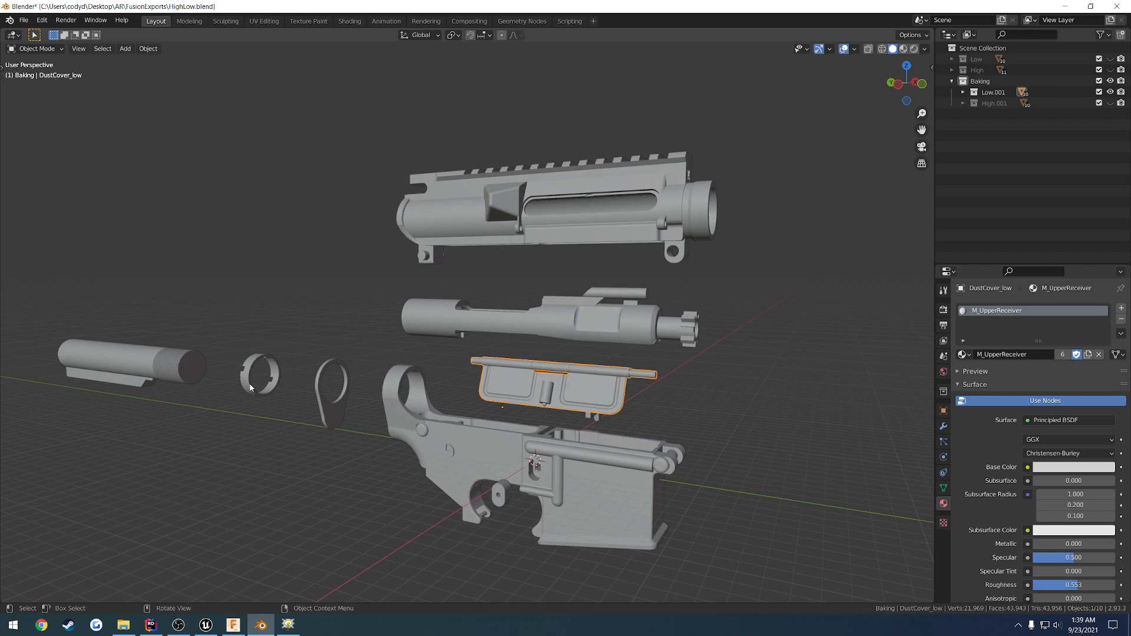
pyautogui.click(129, 364)
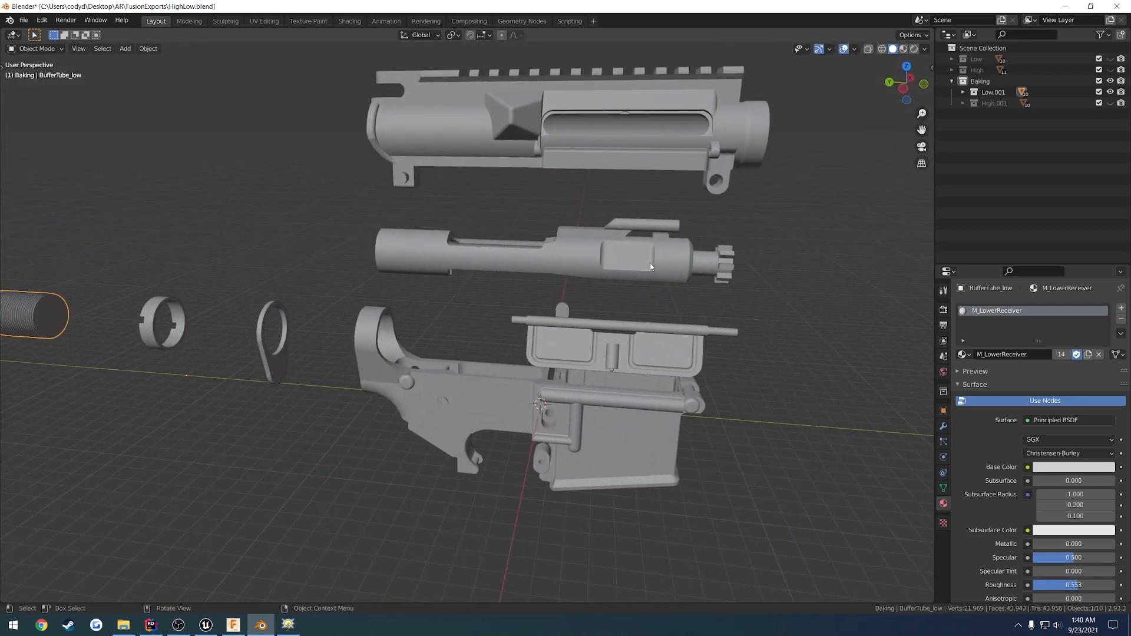
pyautogui.moveTo(577, 157)
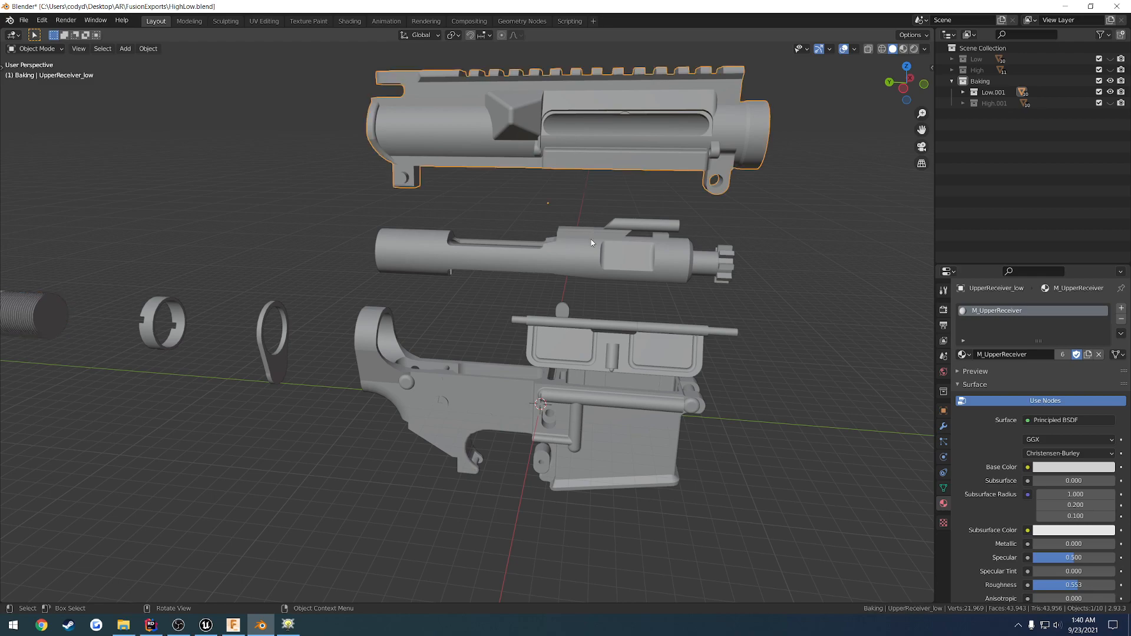
pyautogui.click(619, 333)
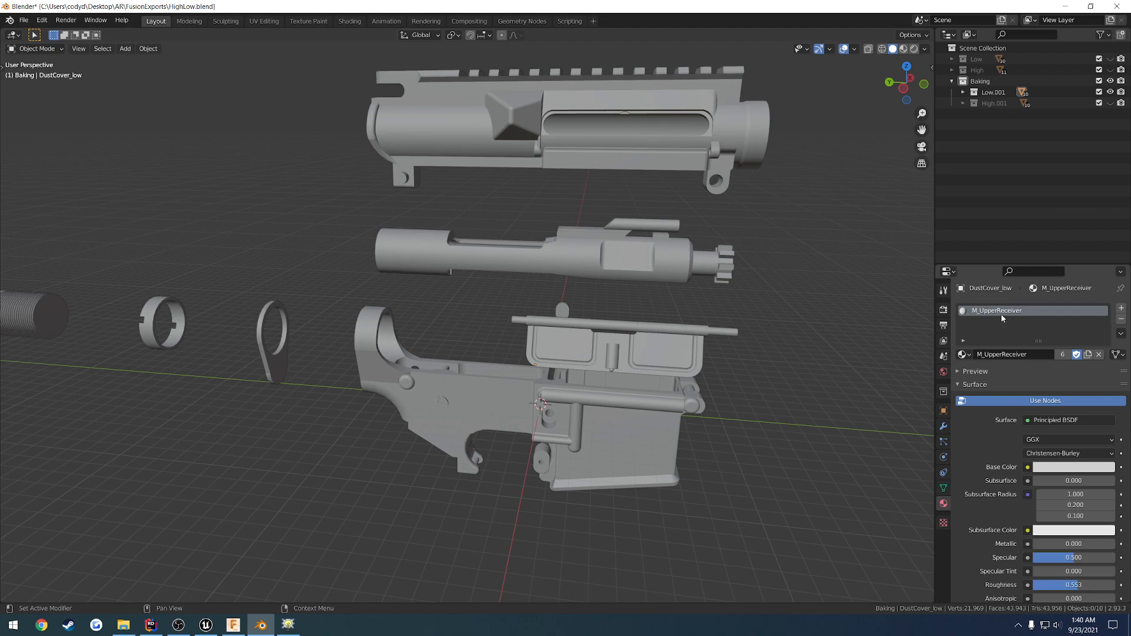
pyautogui.click(621, 332)
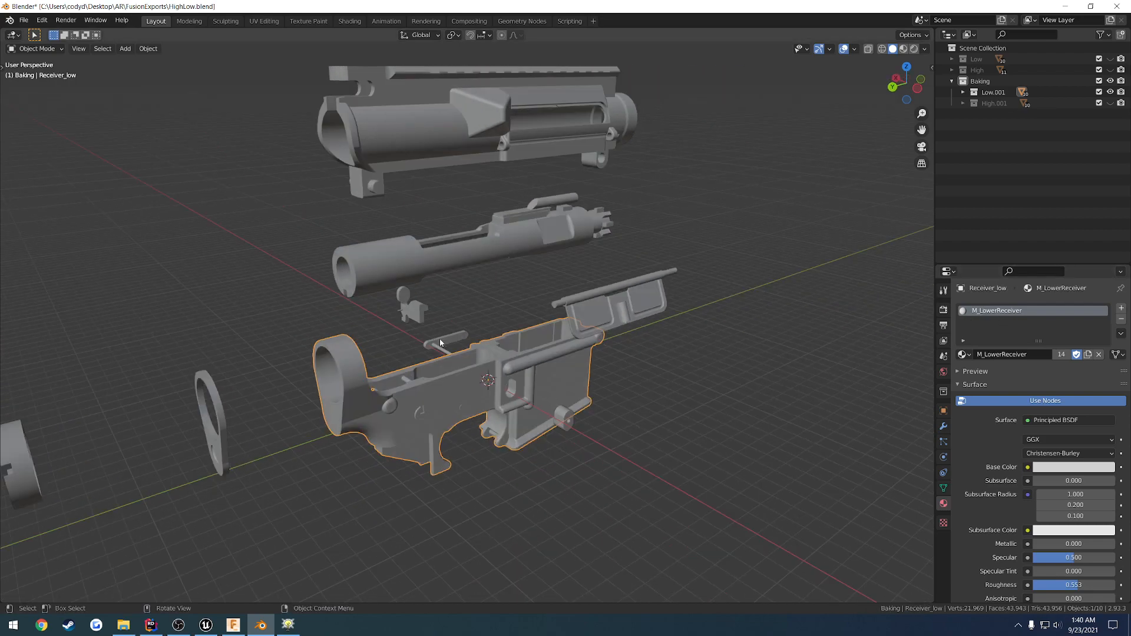
pyautogui.click(563, 417)
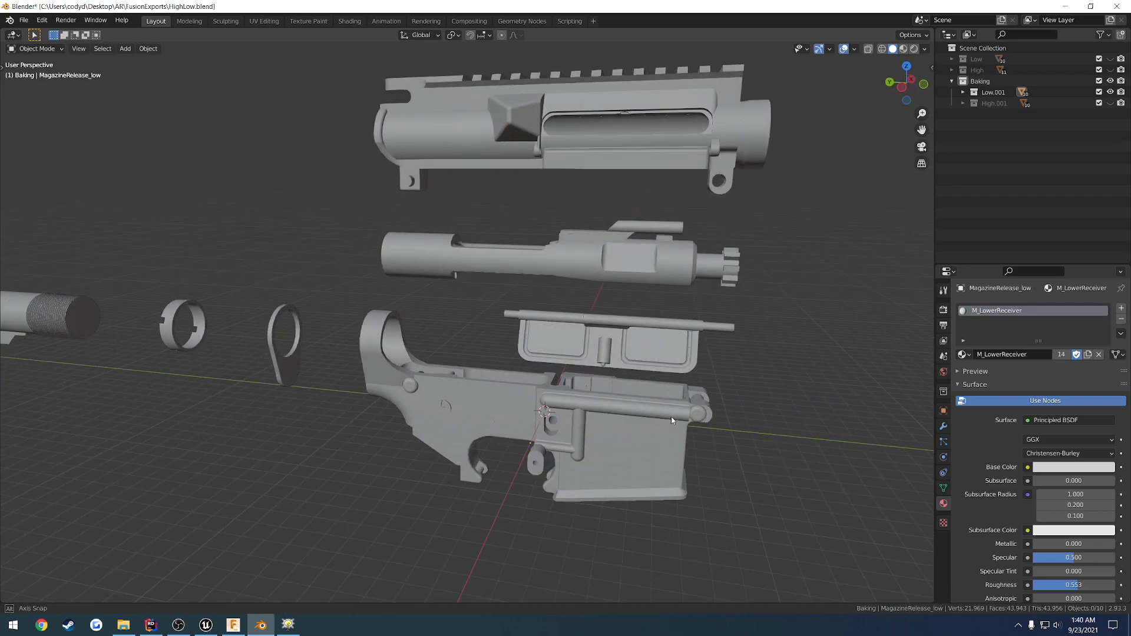
pyautogui.click(1111, 103)
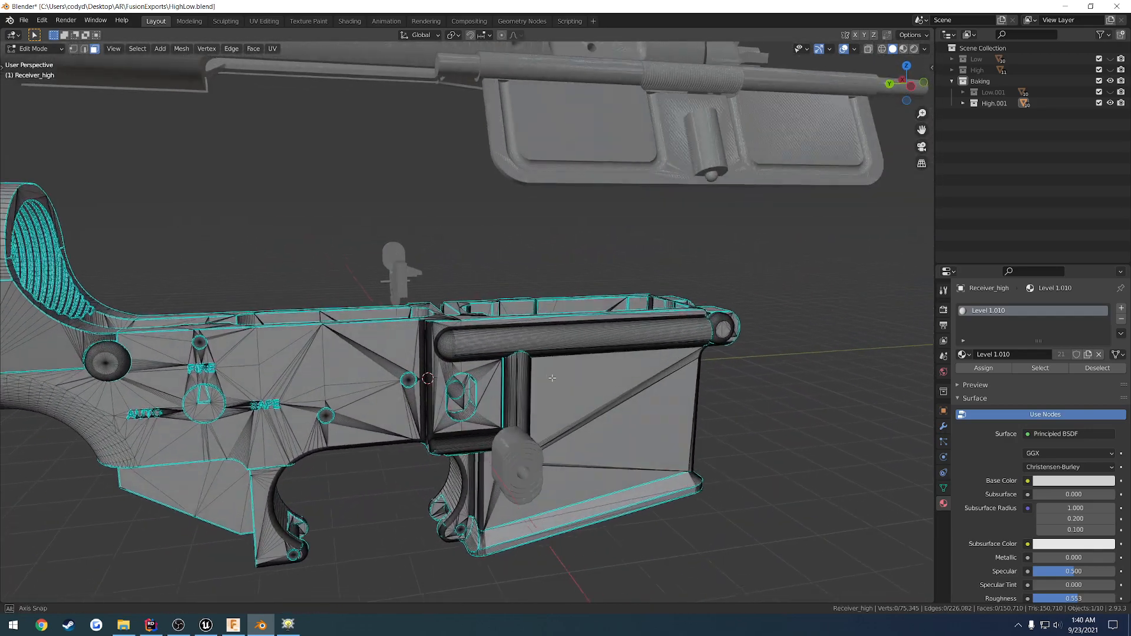
pyautogui.press('Tab')
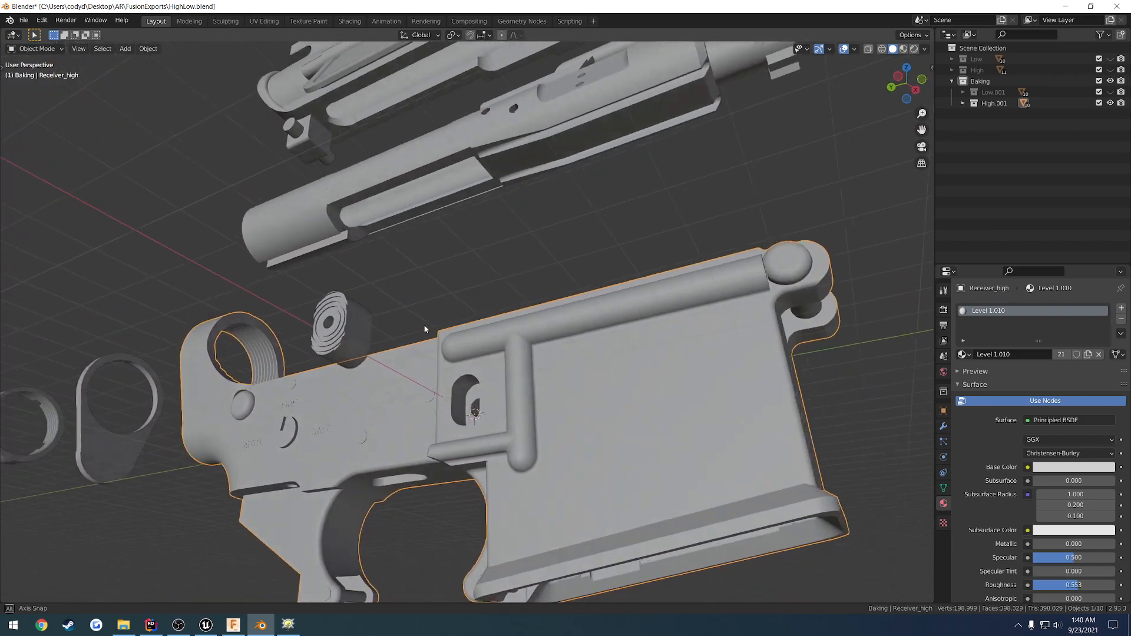
pyautogui.press('Tab')
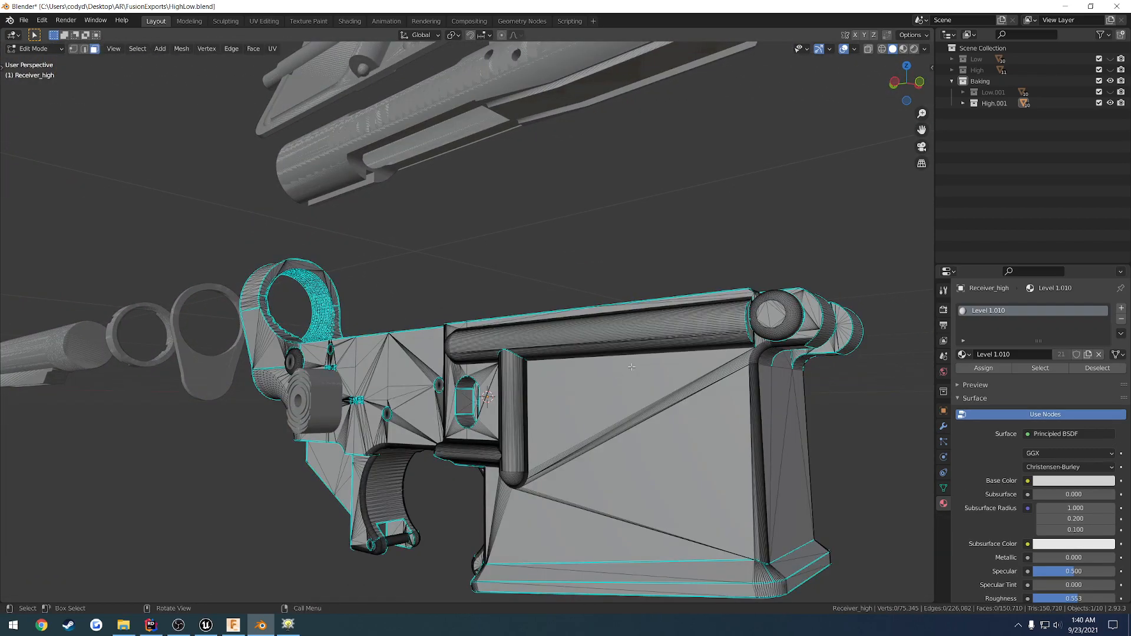
pyautogui.press('Tab')
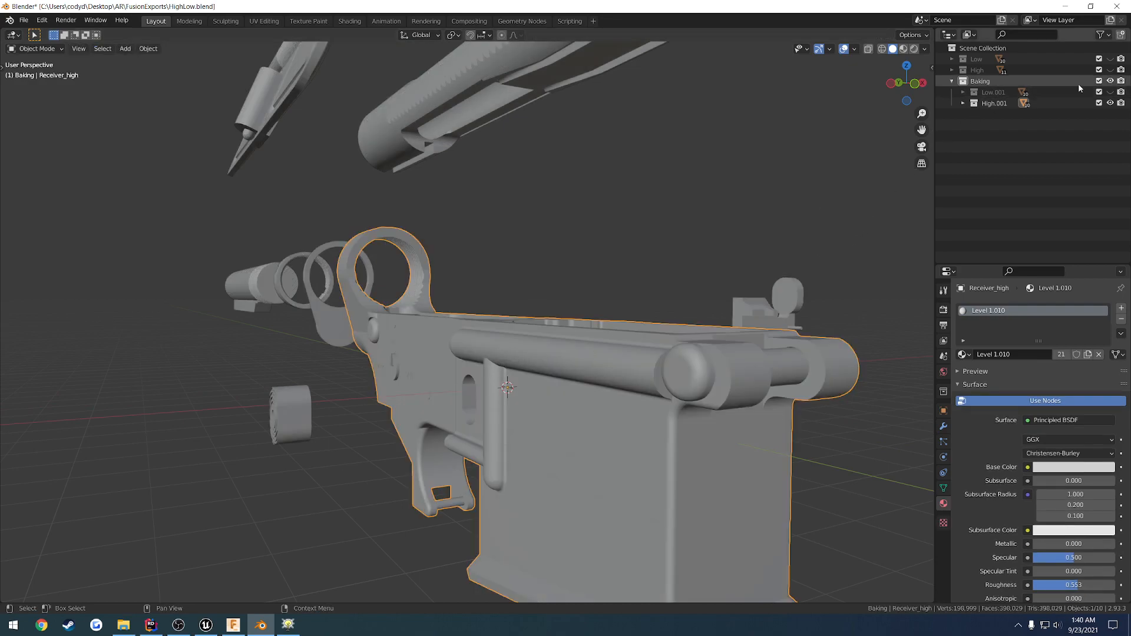
pyautogui.click(593, 416)
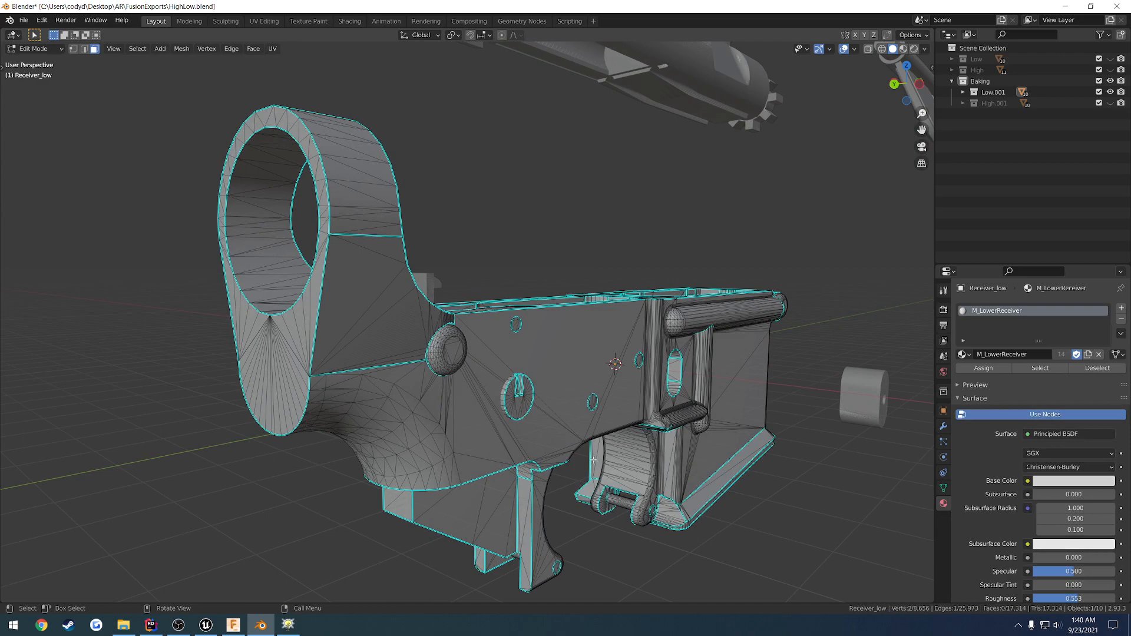
pyautogui.moveTo(531, 412)
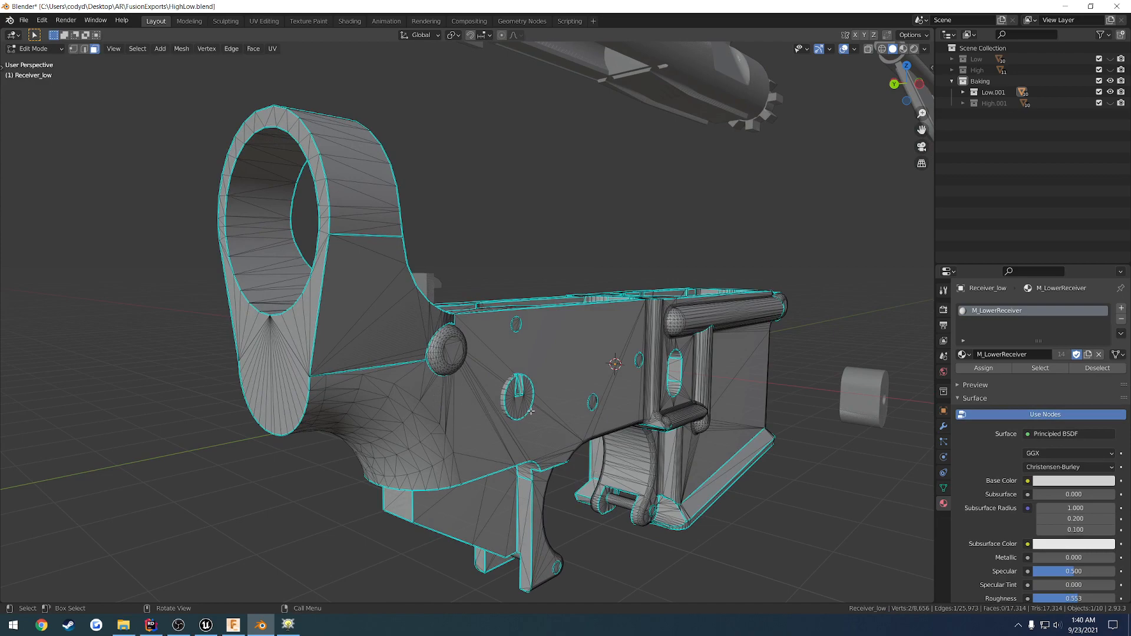
pyautogui.moveTo(509, 390)
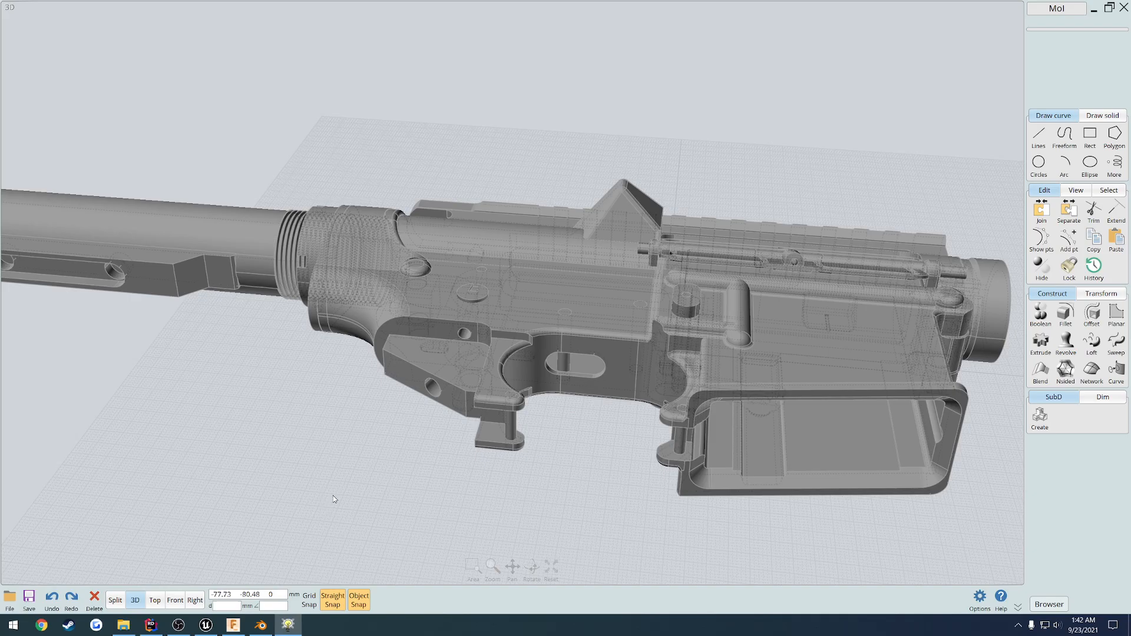
pyautogui.click(259, 624)
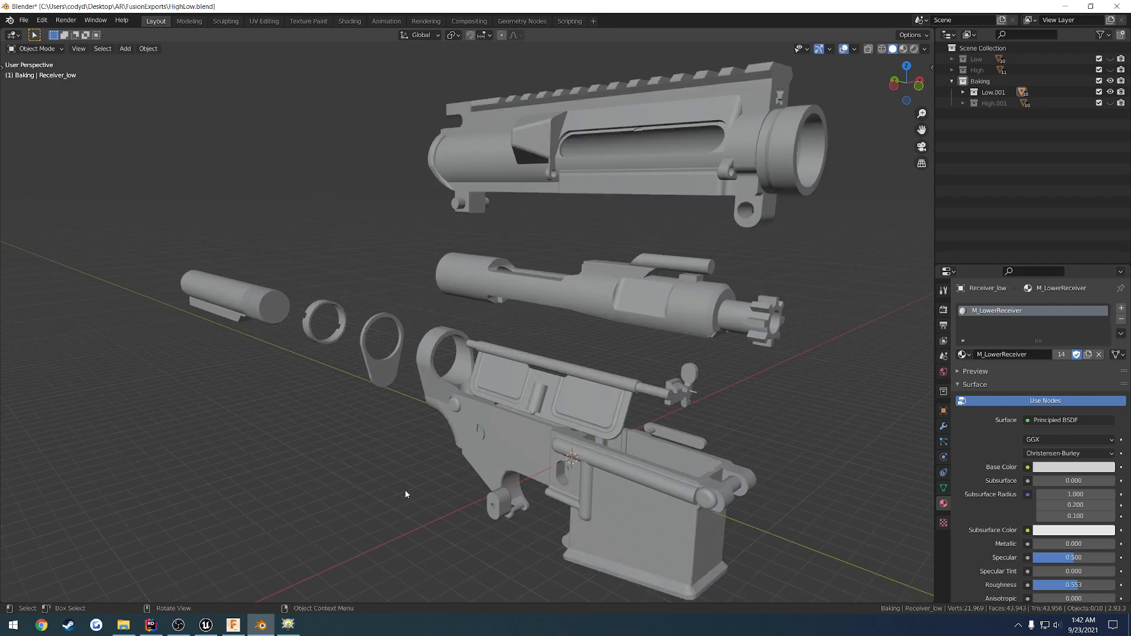
pyautogui.moveTo(415, 495)
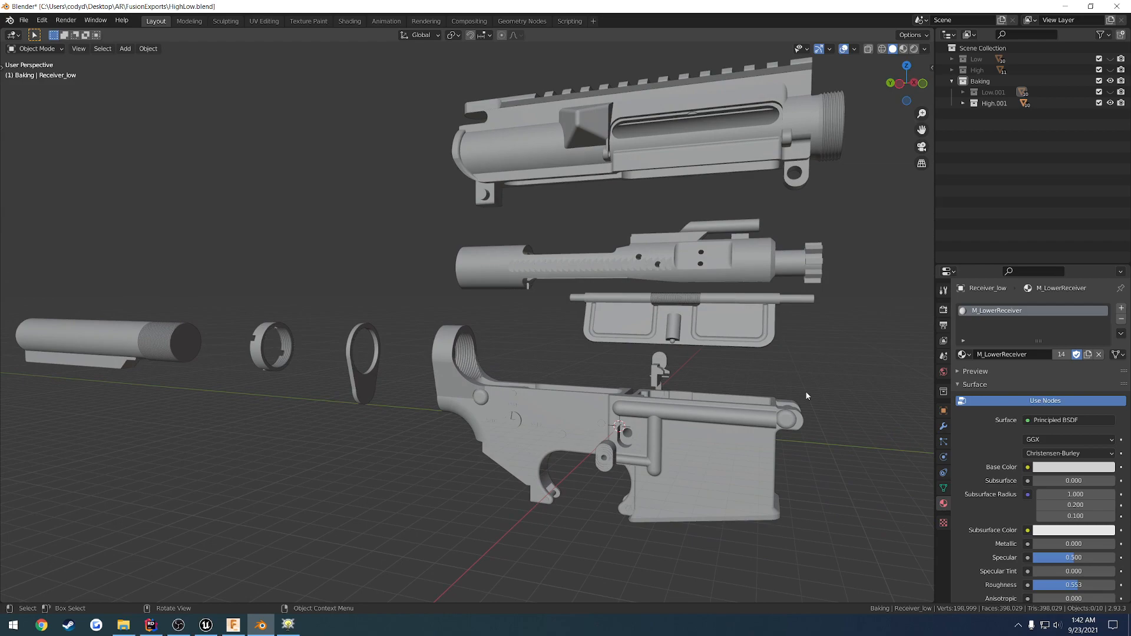
pyautogui.moveTo(814, 391)
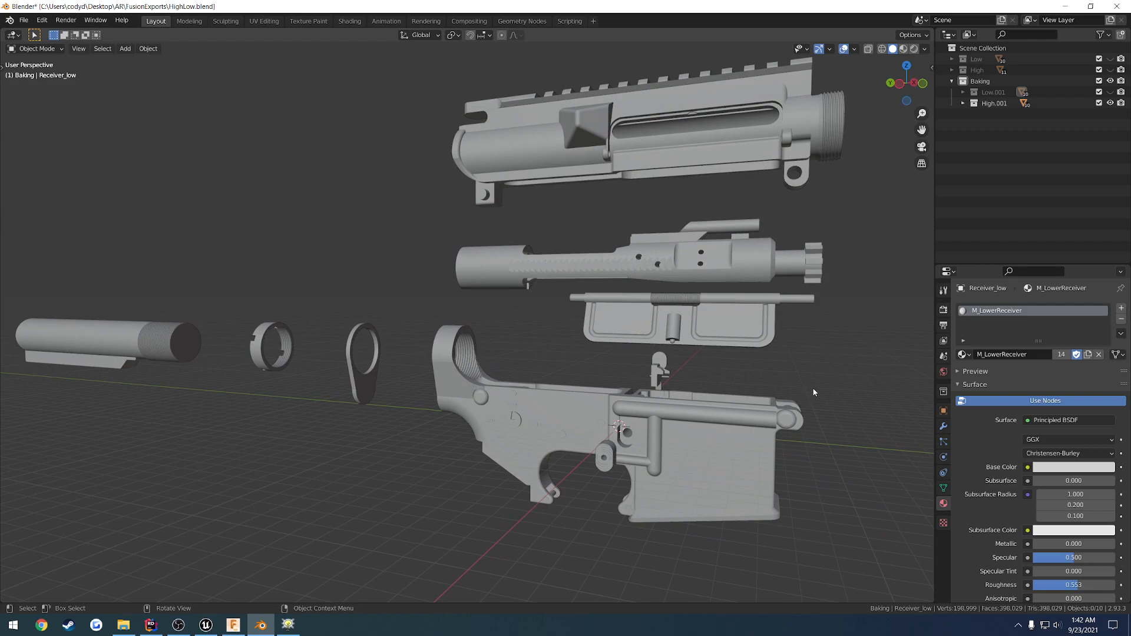
pyautogui.moveTo(806, 390)
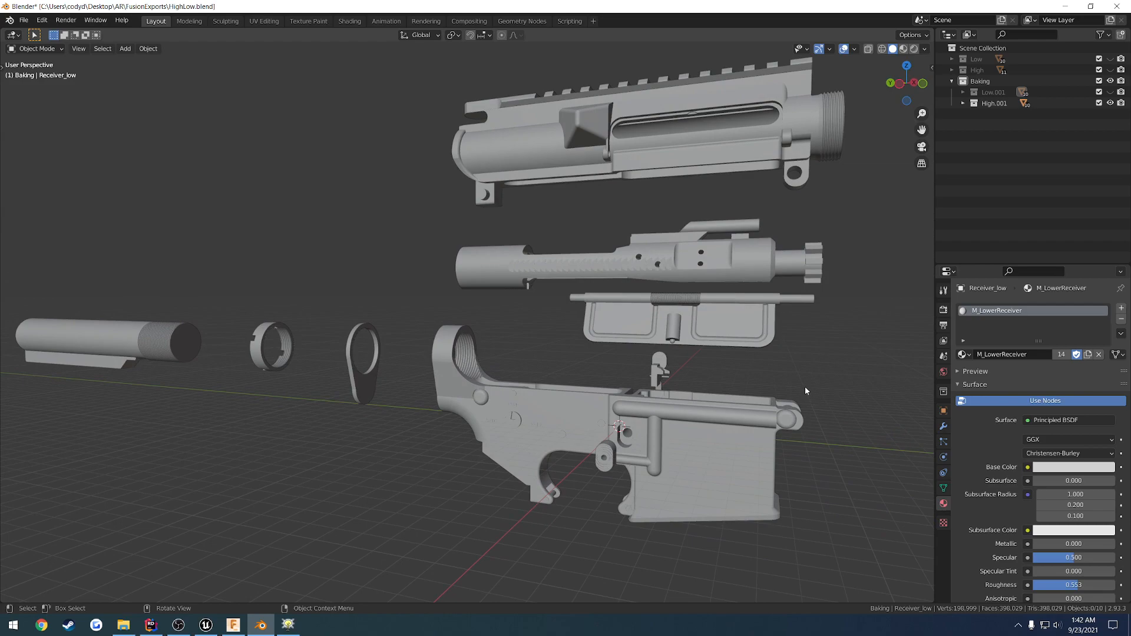
pyautogui.moveTo(803, 396)
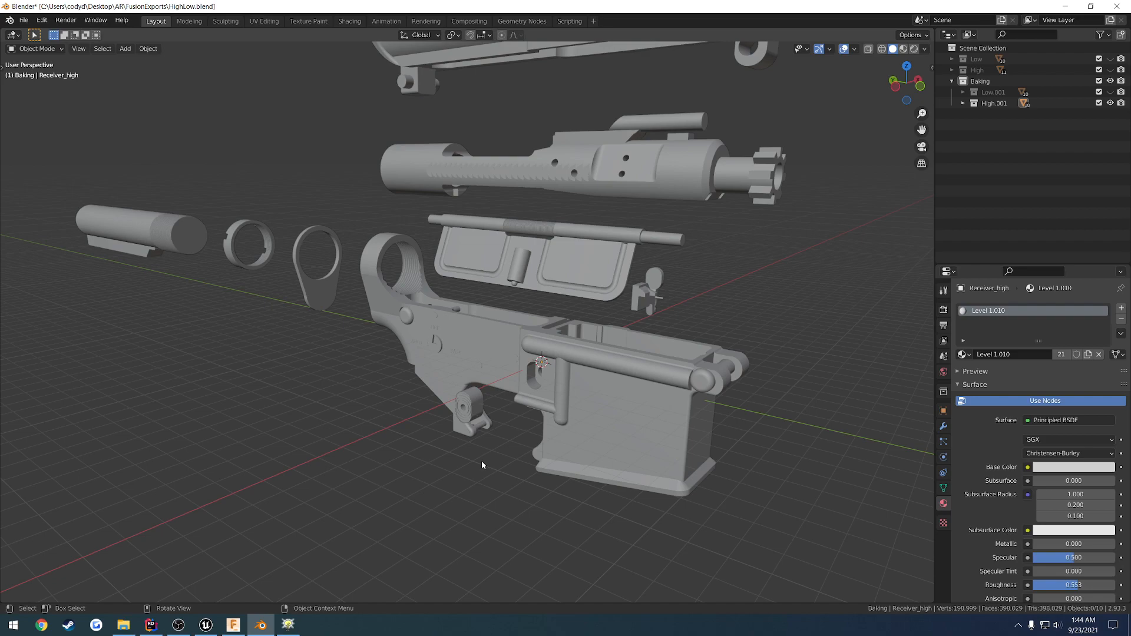
pyautogui.moveTo(490, 466)
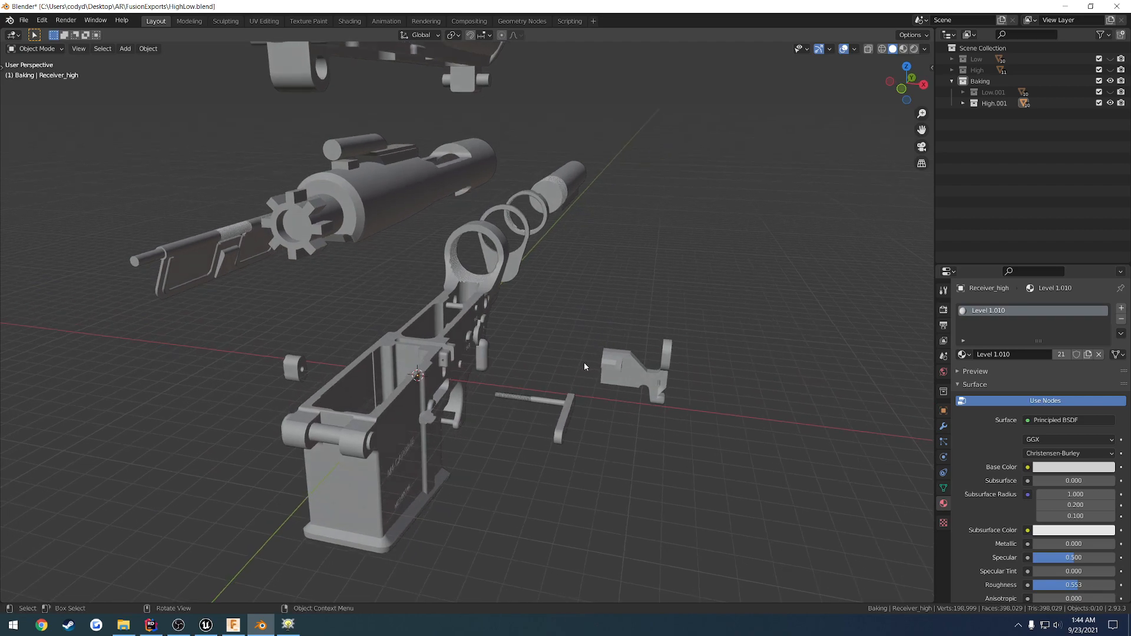
pyautogui.moveTo(609, 497)
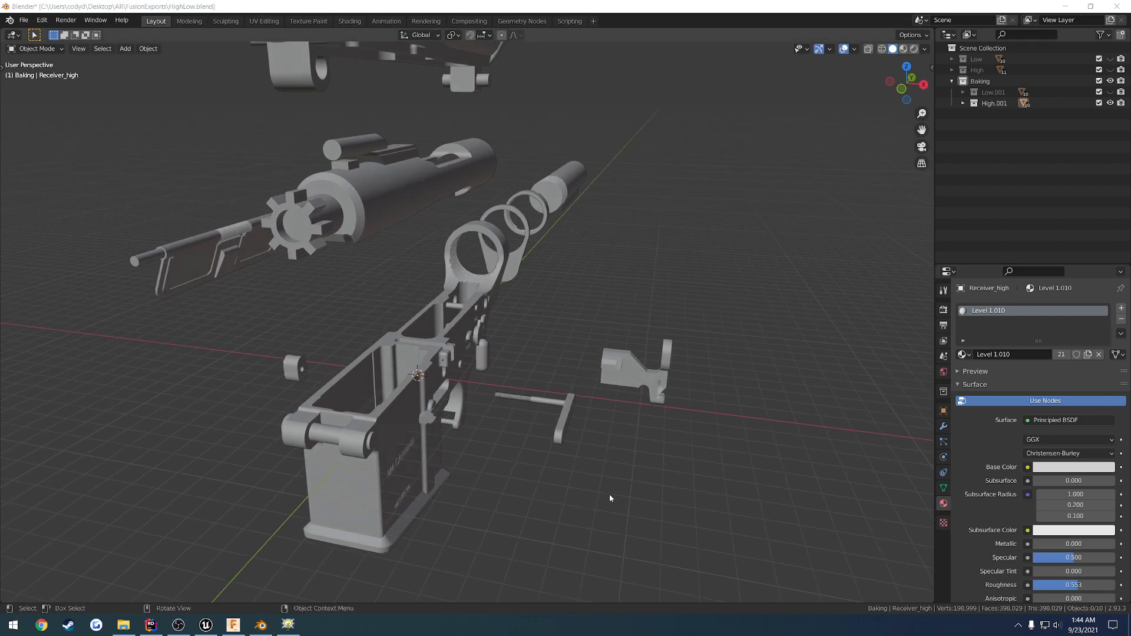